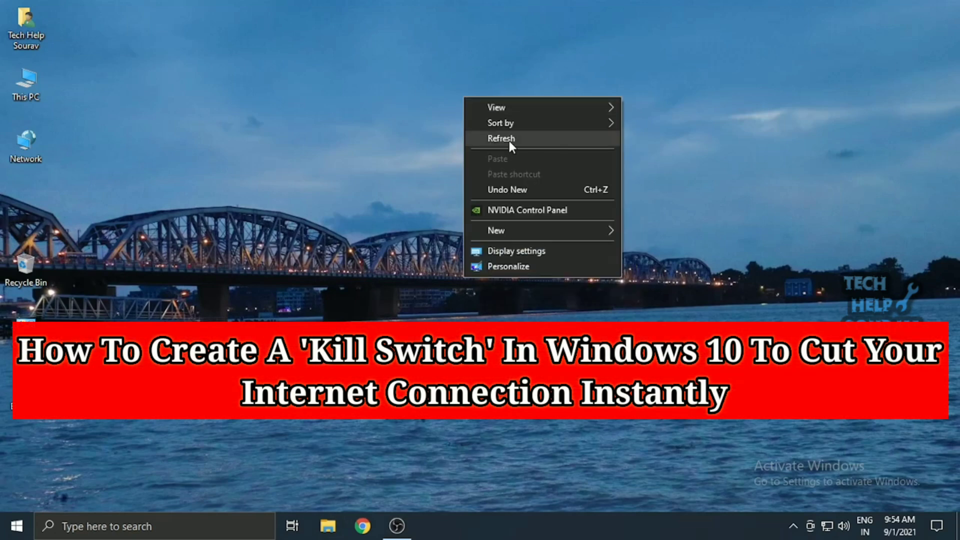
Refresh the desktop and bring up the tray network icon's quick options
left_click(511, 138)
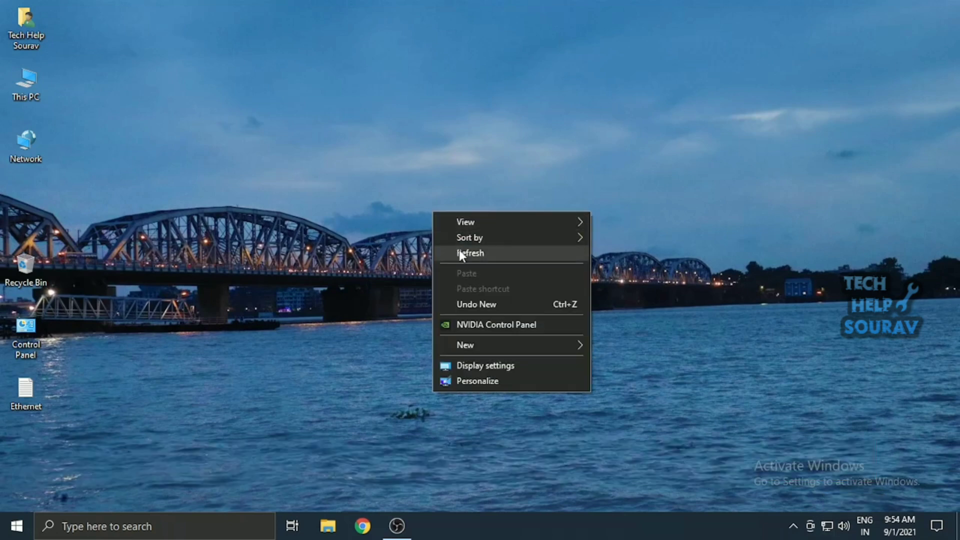
left_click(827, 525)
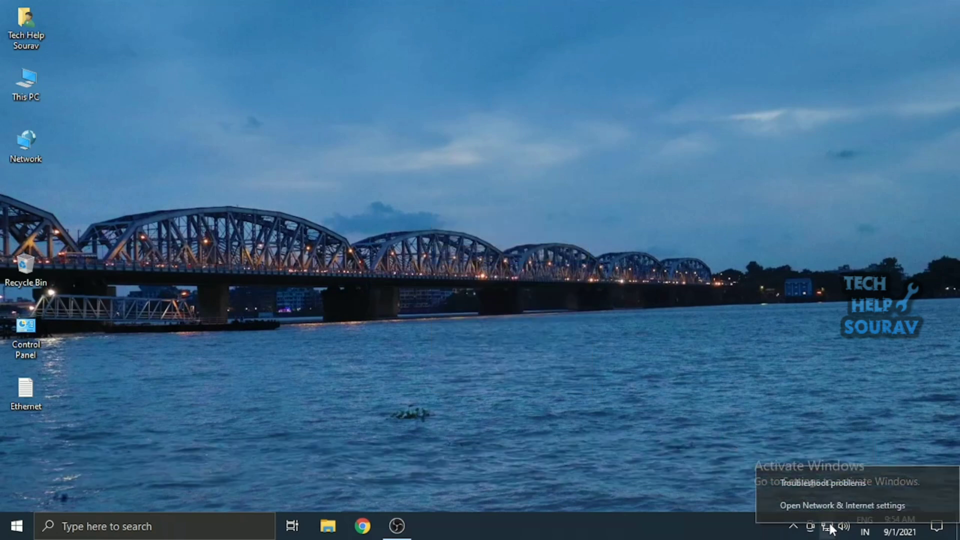
From Network & Internet settings' adapter list, disable the Ethernet adapter and re-enable it
left_click(834, 504)
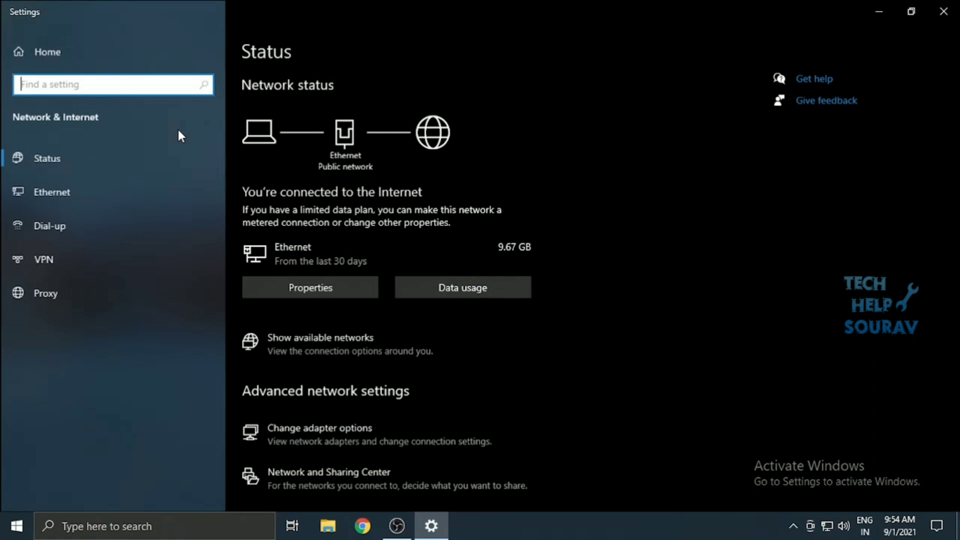
scroll("down", 3)
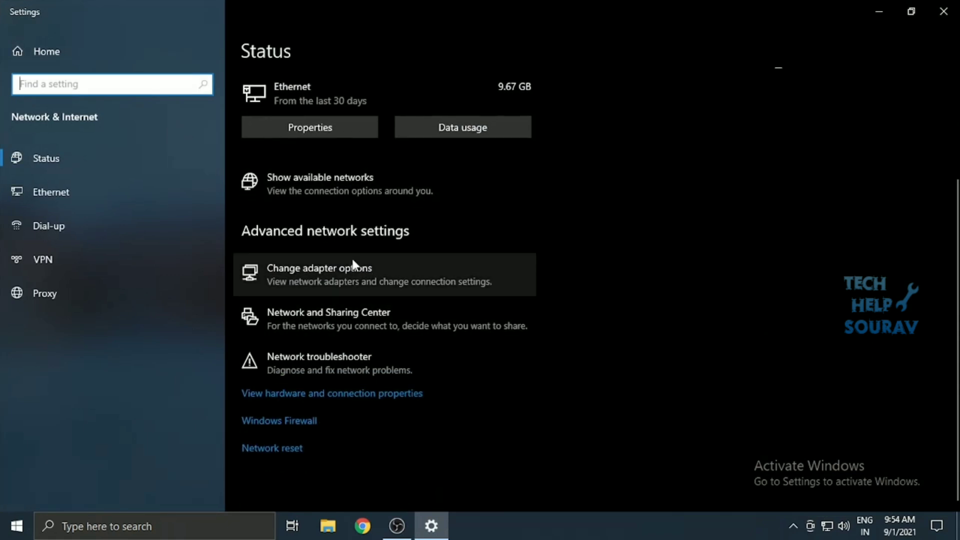
left_click(319, 268)
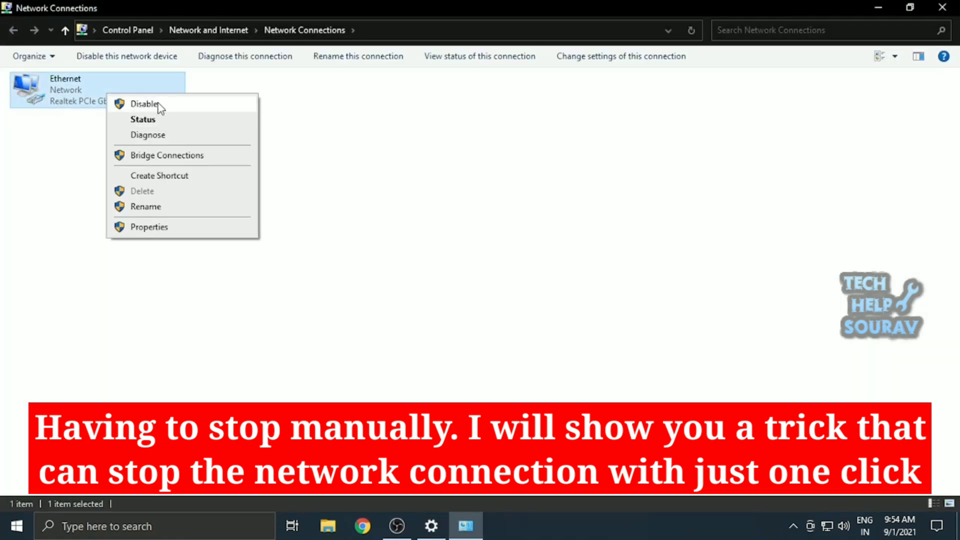
left_click(144, 104)
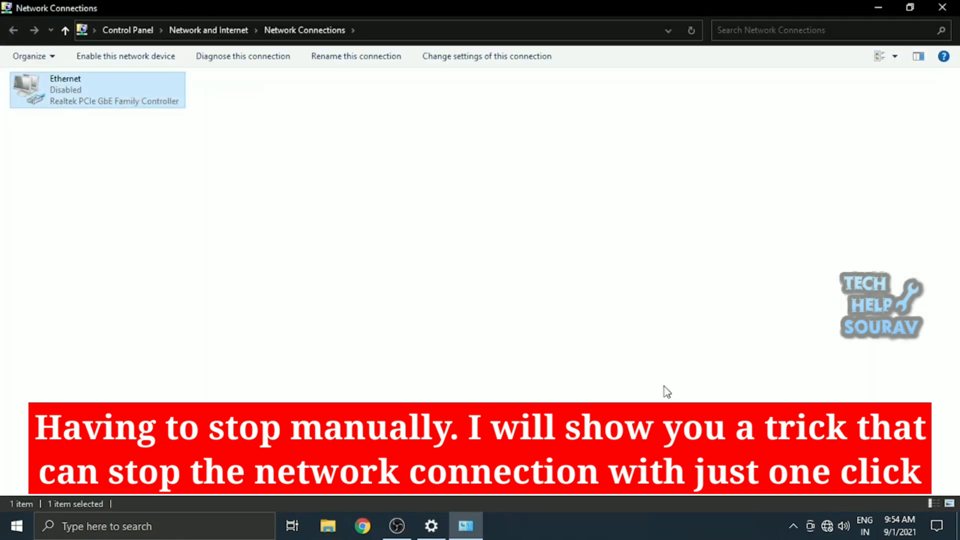
right_click(85, 93)
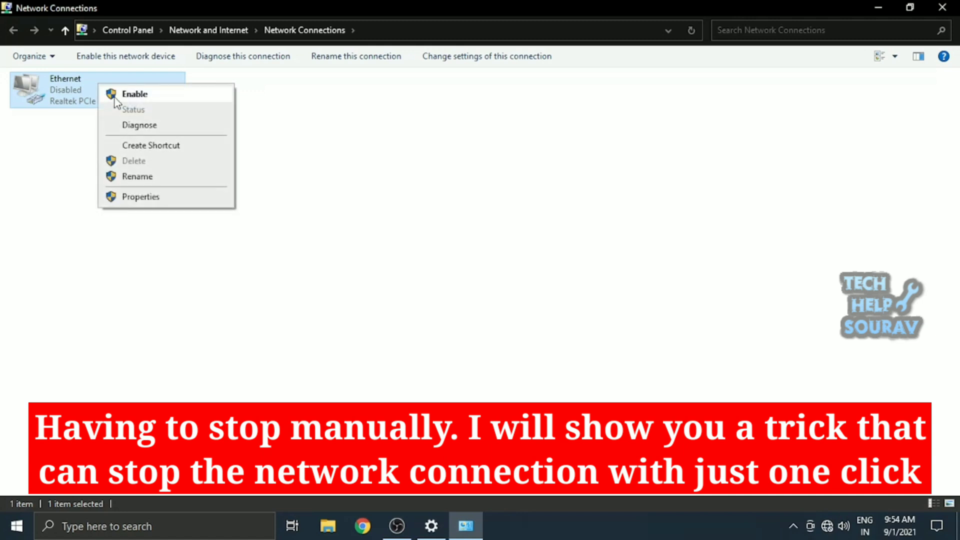
left_click(133, 94)
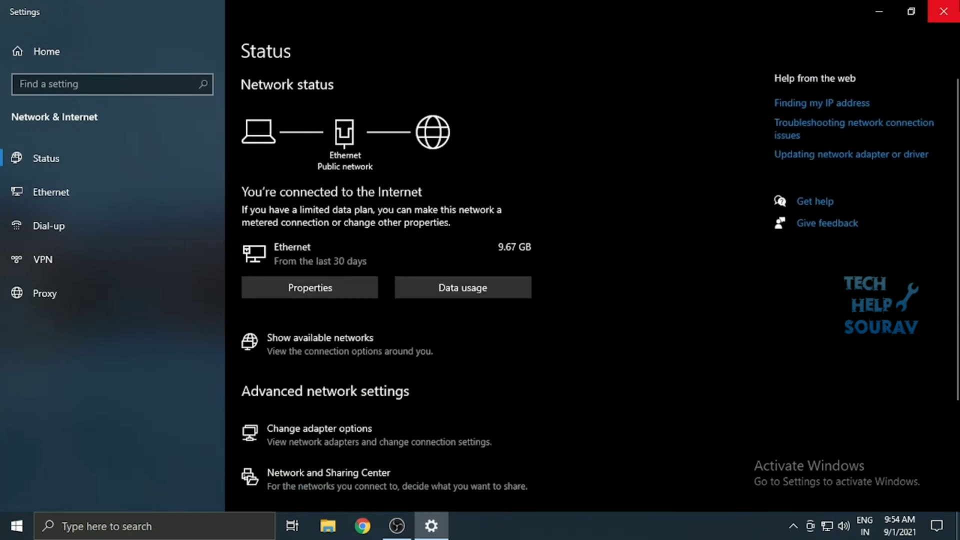
Close the Settings window to return to the desktop
left_click(942, 11)
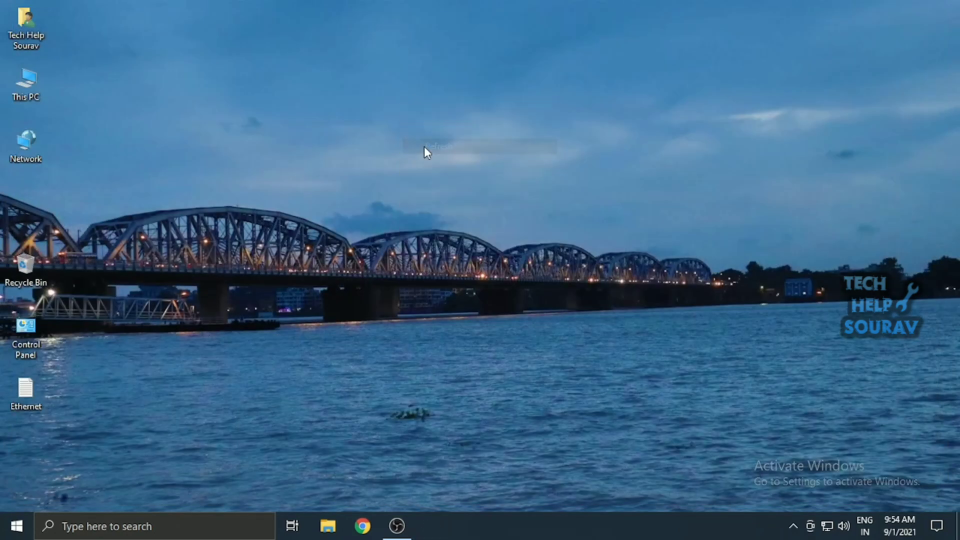
mouse_move(450, 192)
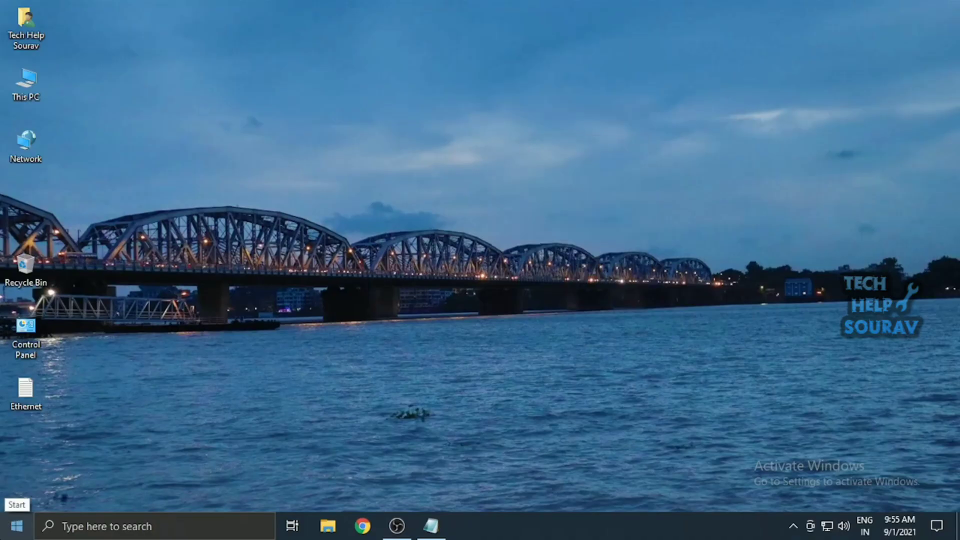
Reach Settings > Network & Internet status via Start and confirm the adapter is named Ethernet
left_click(19, 523)
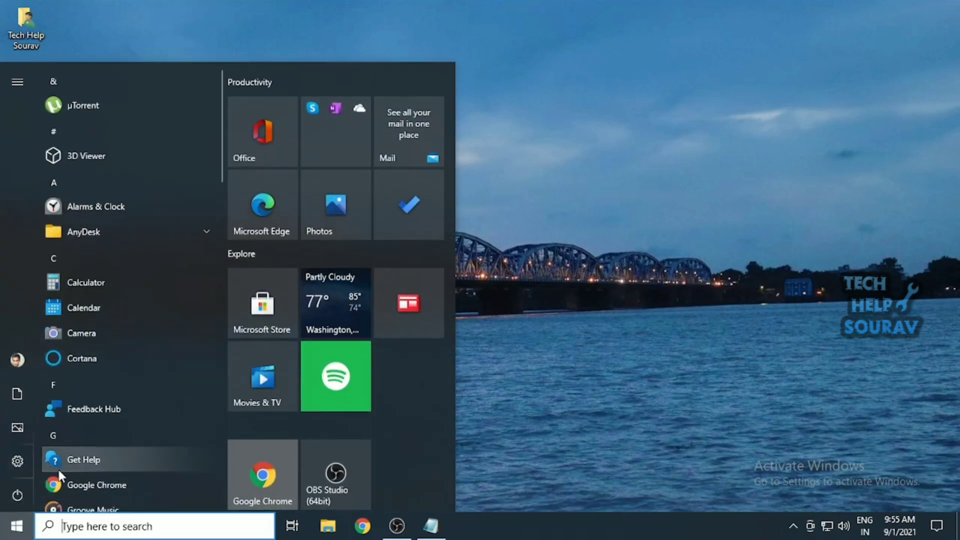
left_click(17, 461)
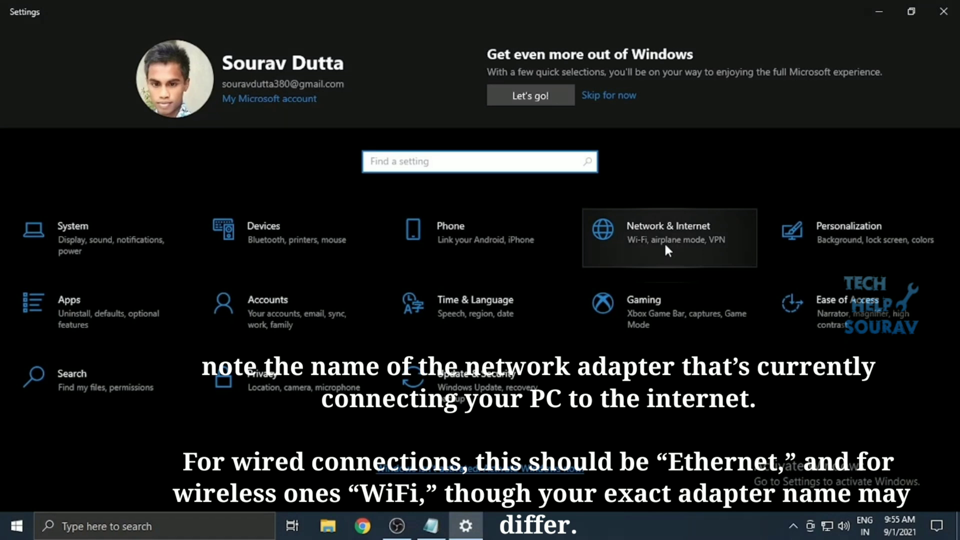
left_click(669, 238)
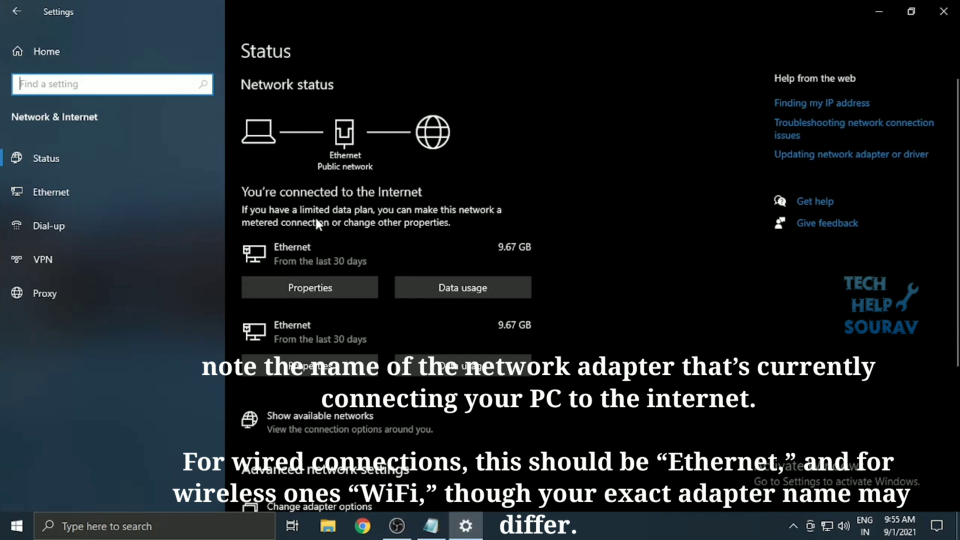
mouse_move(294, 259)
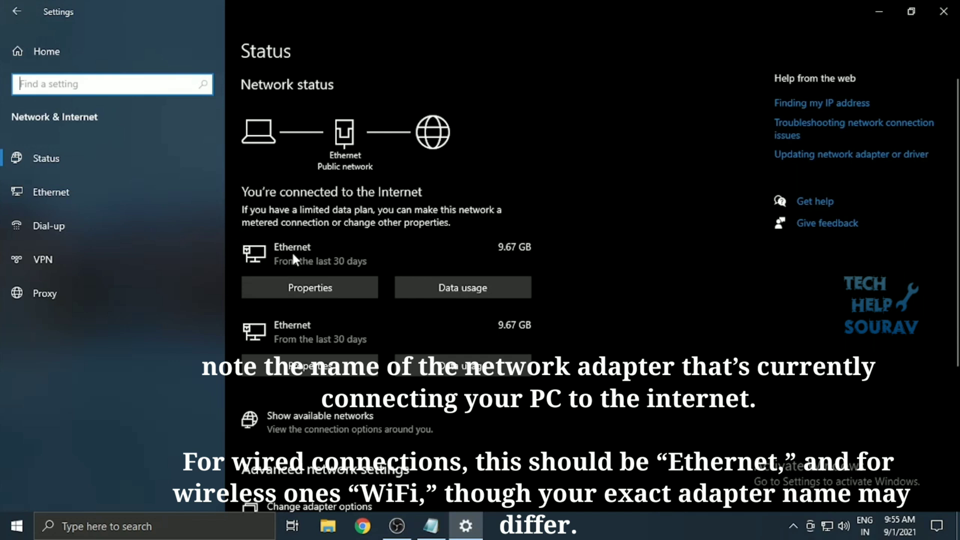
mouse_move(313, 257)
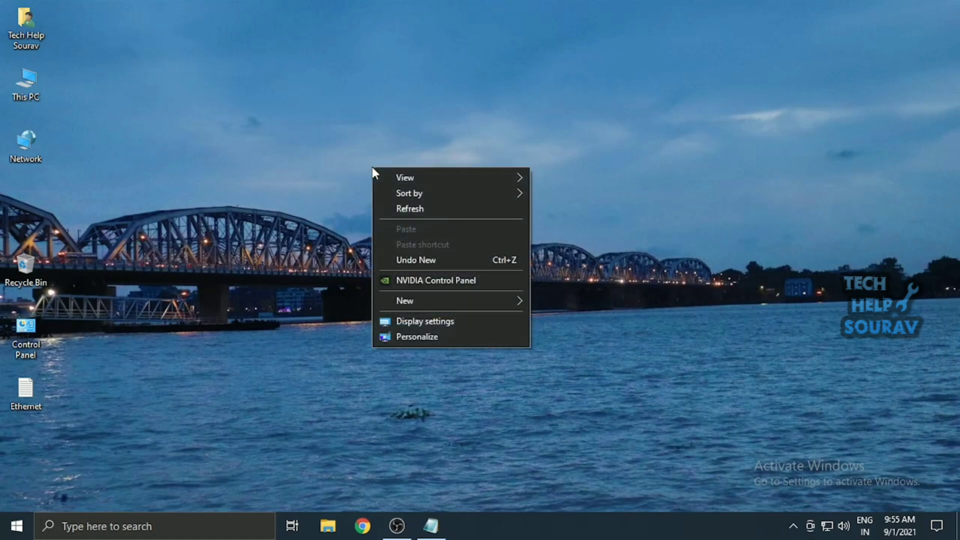
Start a new desktop shortcut whose target is the netsh command disabling interface "Ethernet"
left_click(405, 301)
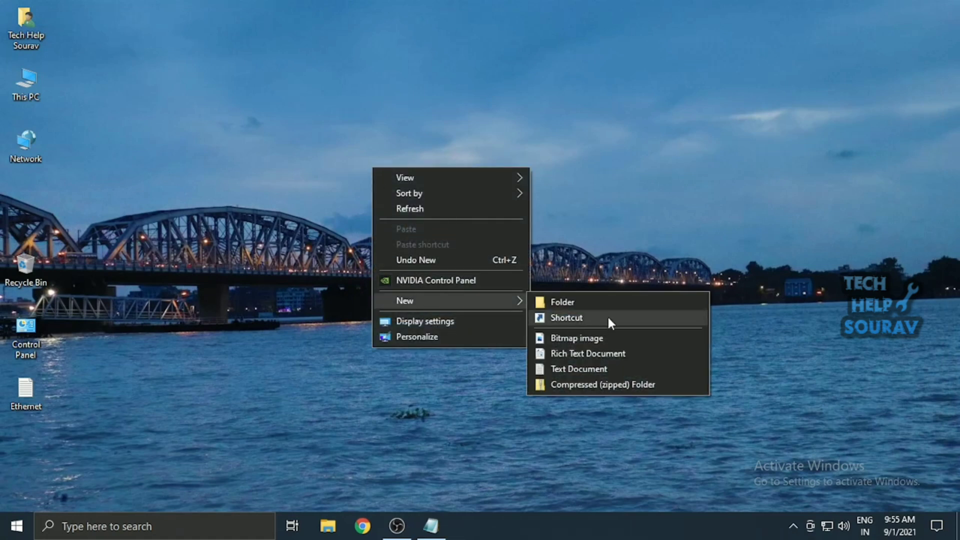
left_click(566, 317)
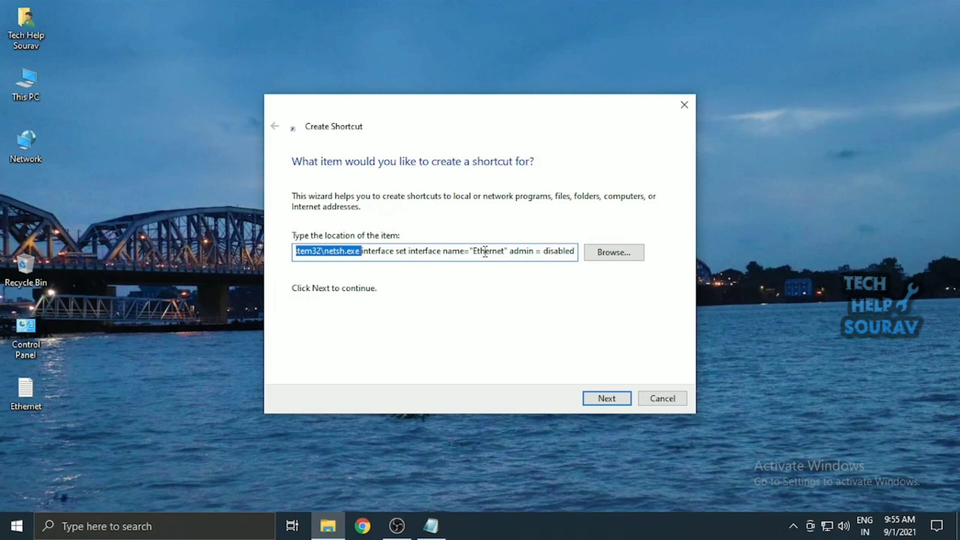
double_click(489, 251)
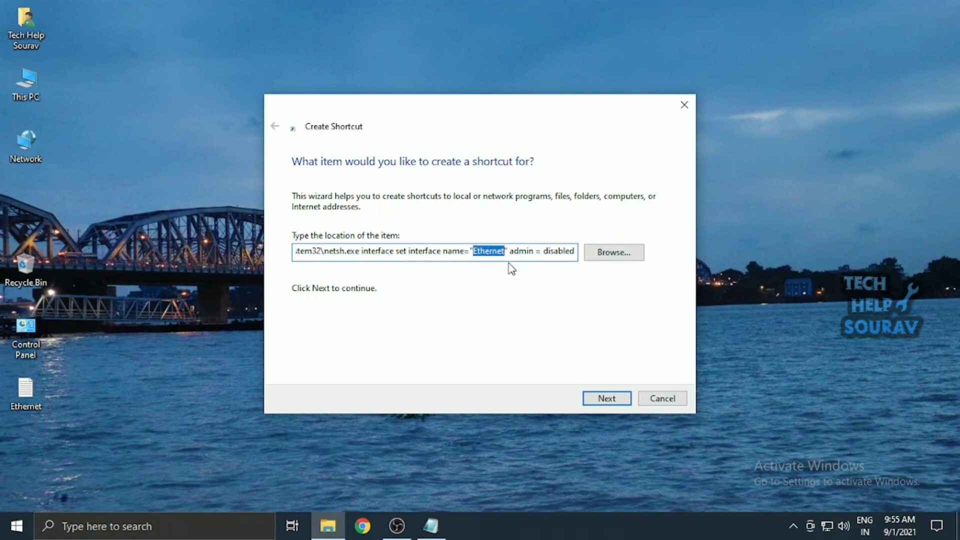
type("W")
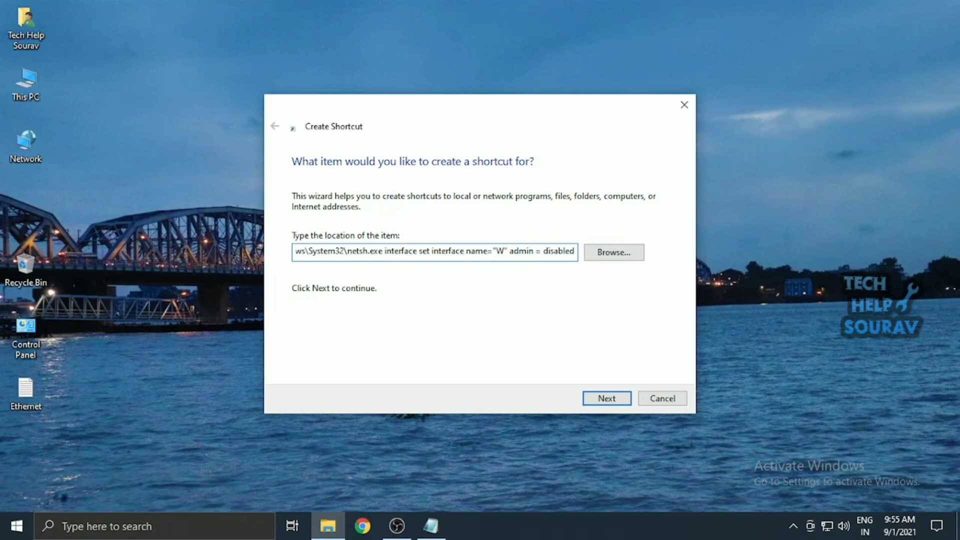
type("iF")
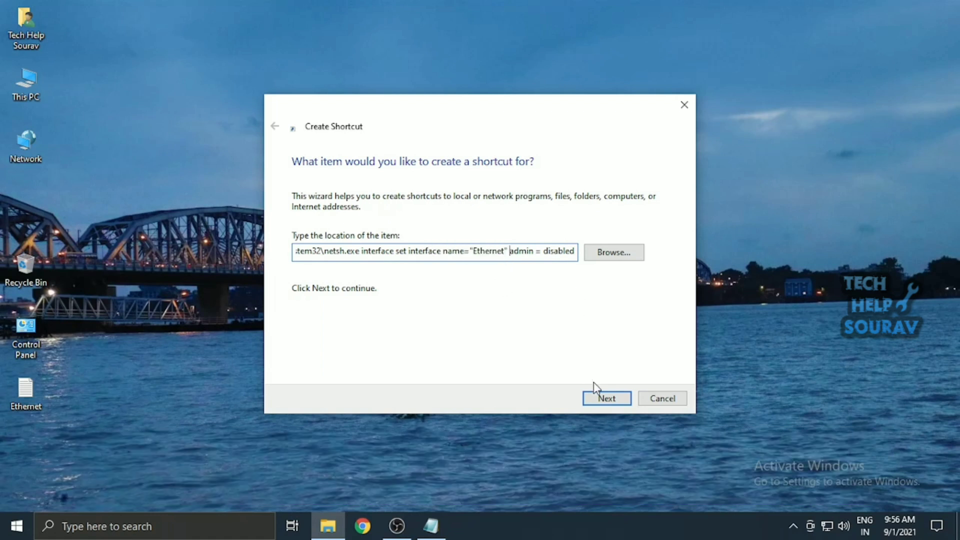
Name the shortcut 'Skill Switch' and finish so it appears on the desktop
left_click(606, 398)
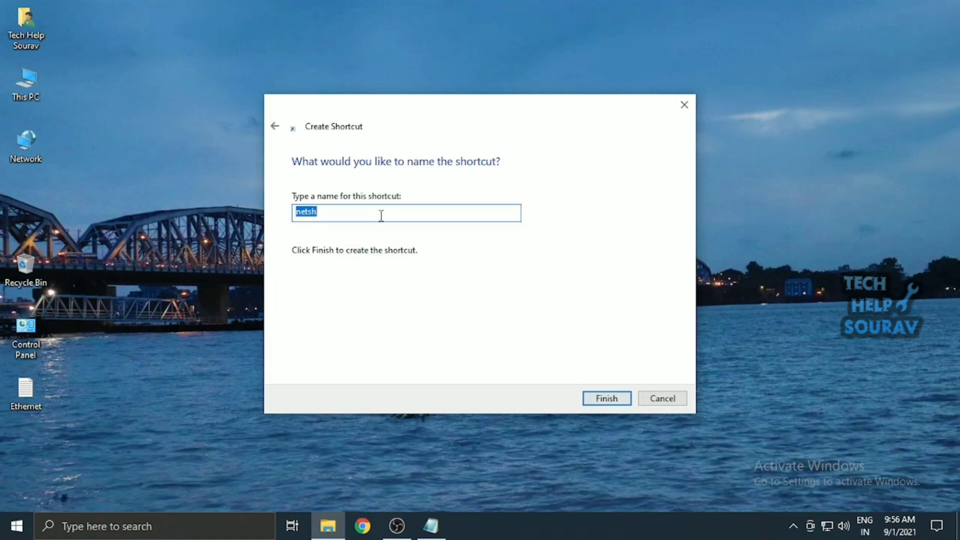
type("Skill S")
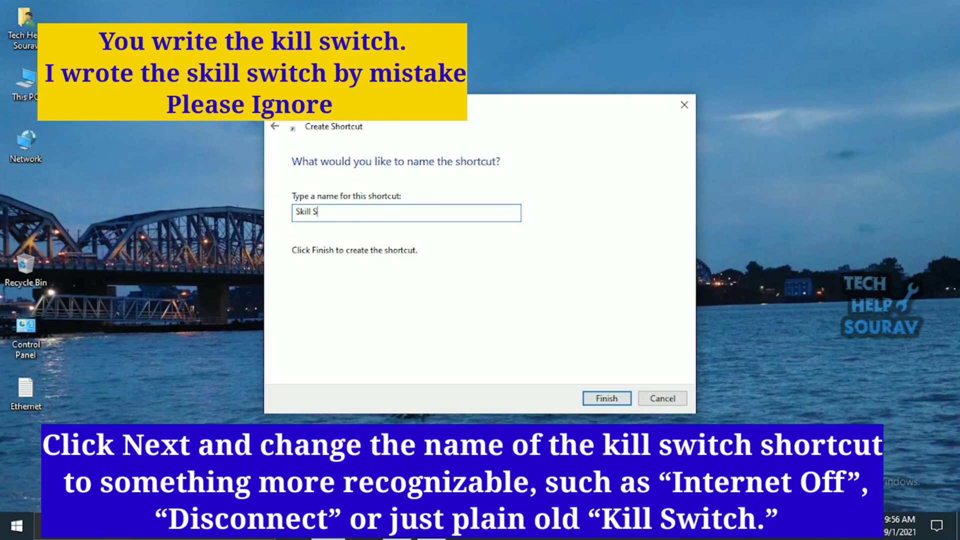
type("witch")
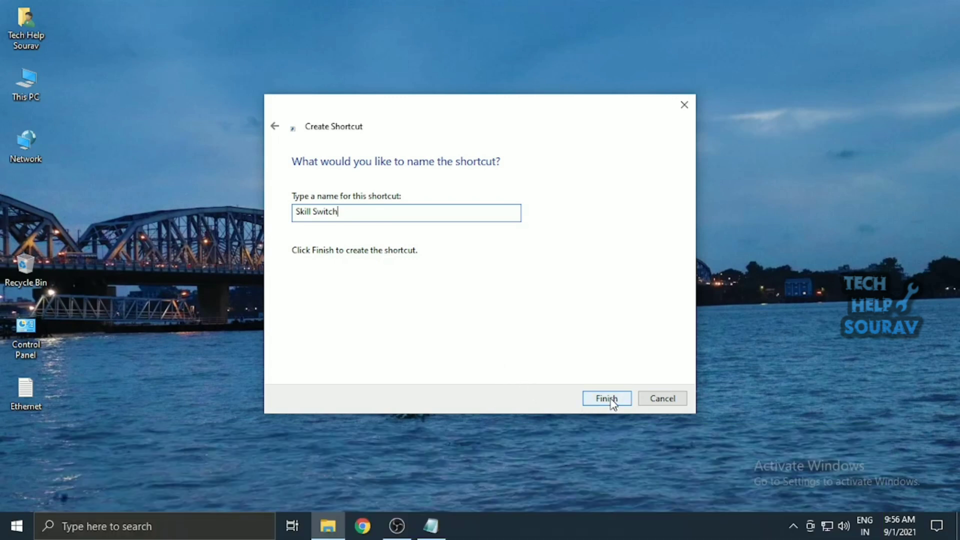
left_click(606, 398)
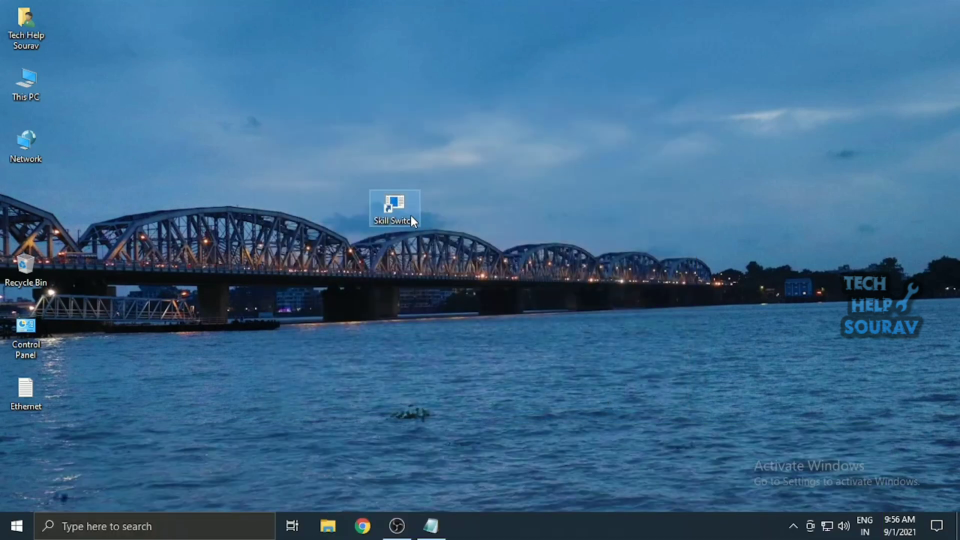
mouse_move(412, 211)
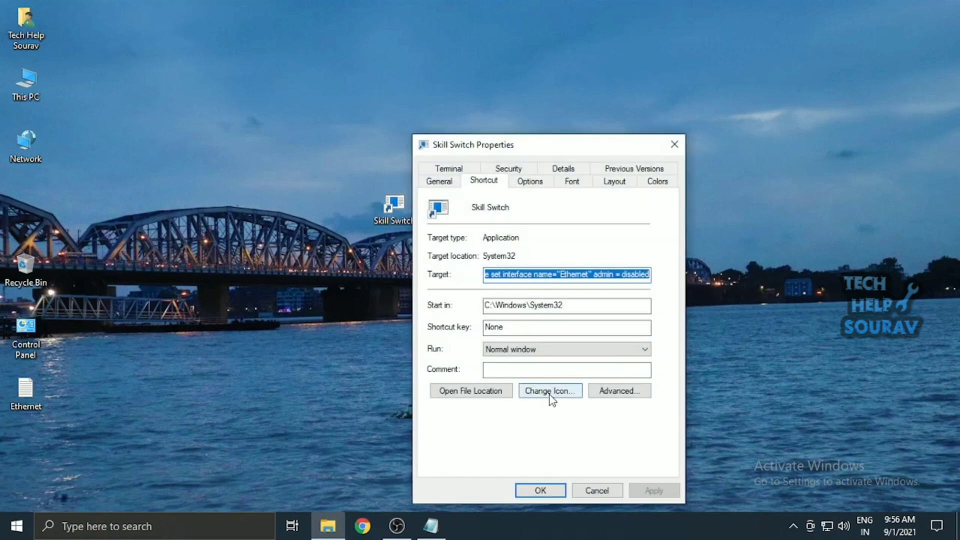
Give Skill Switch the red power icon, set Run as administrator, and save its properties
left_click(550, 390)
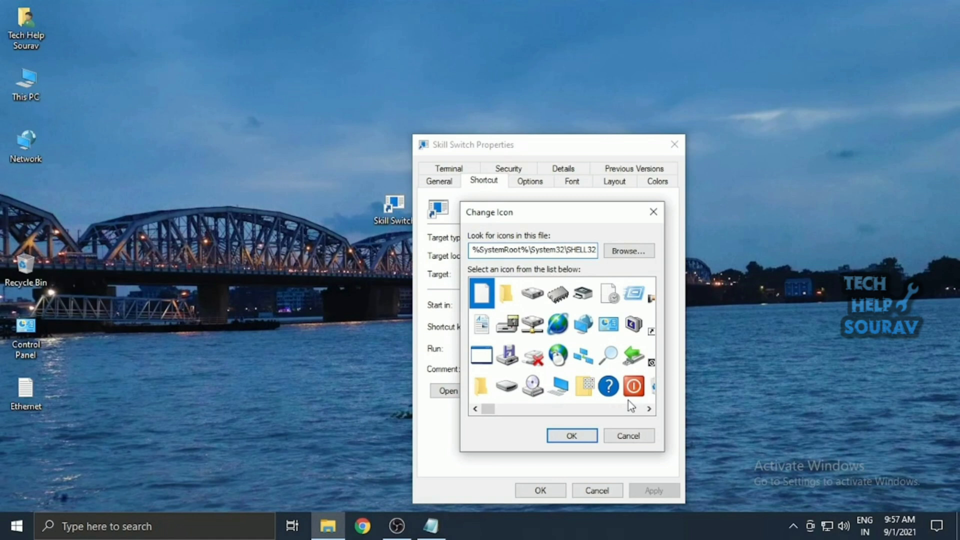
left_click(571, 435)
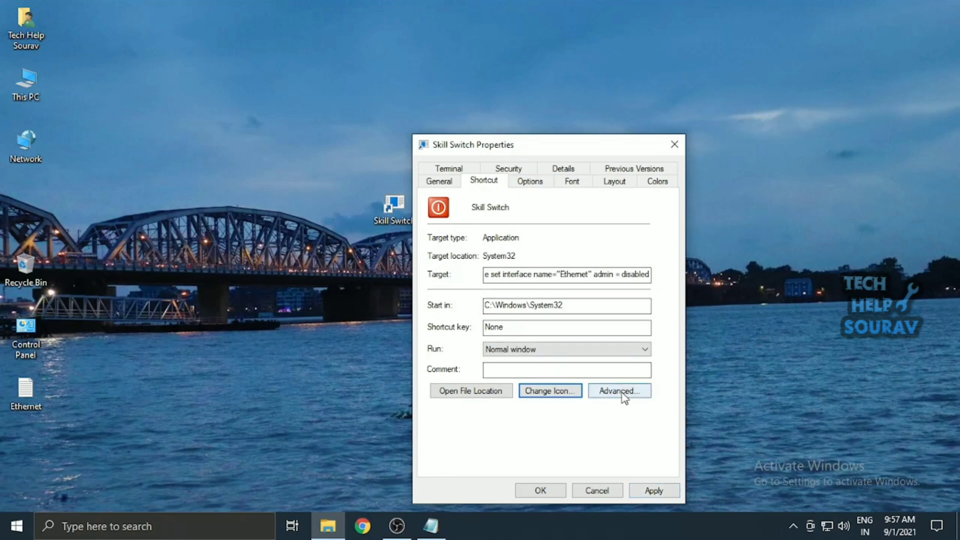
mouse_move(616, 396)
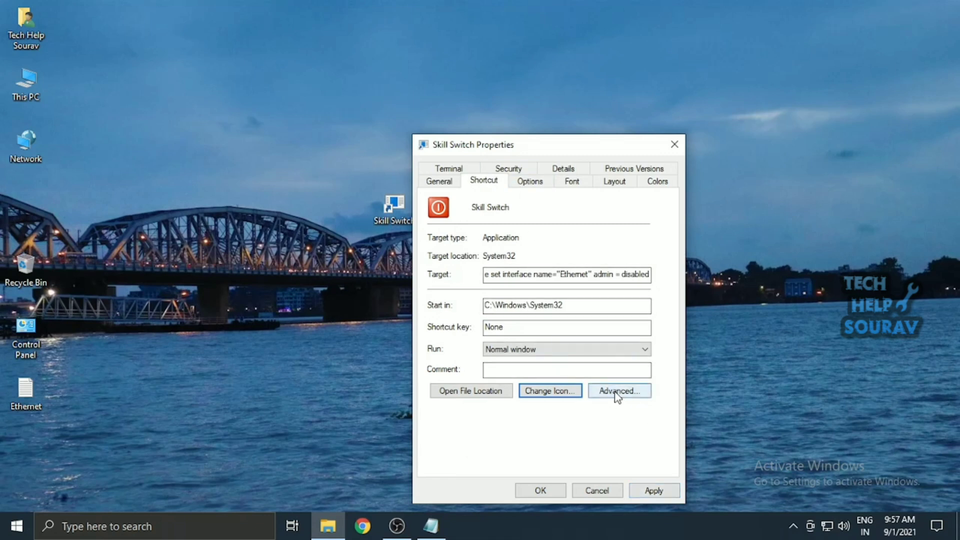
left_click(619, 390)
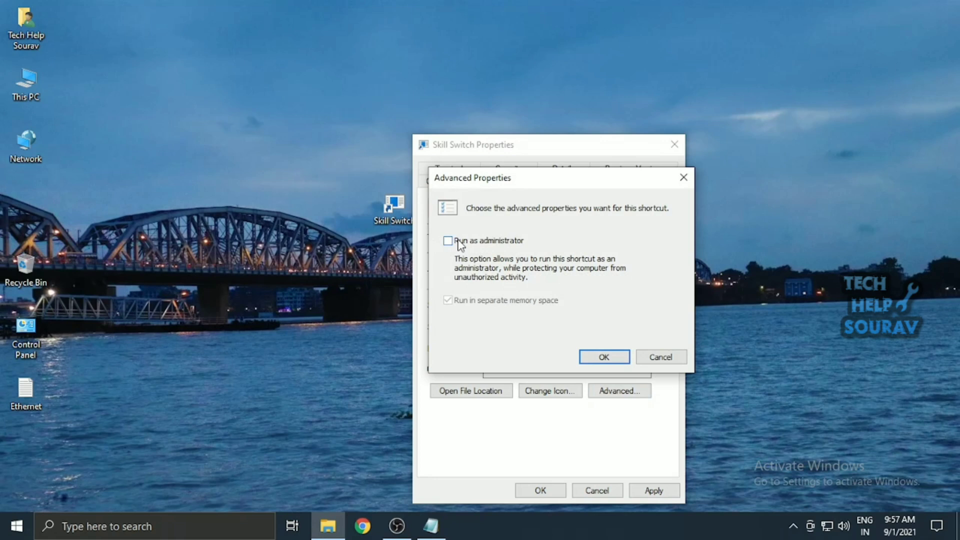
left_click(448, 240)
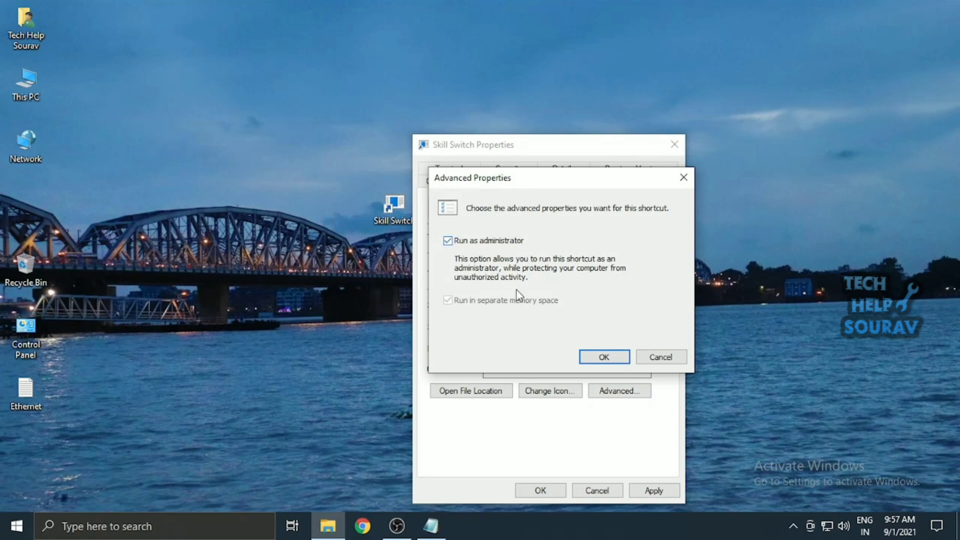
left_click(604, 357)
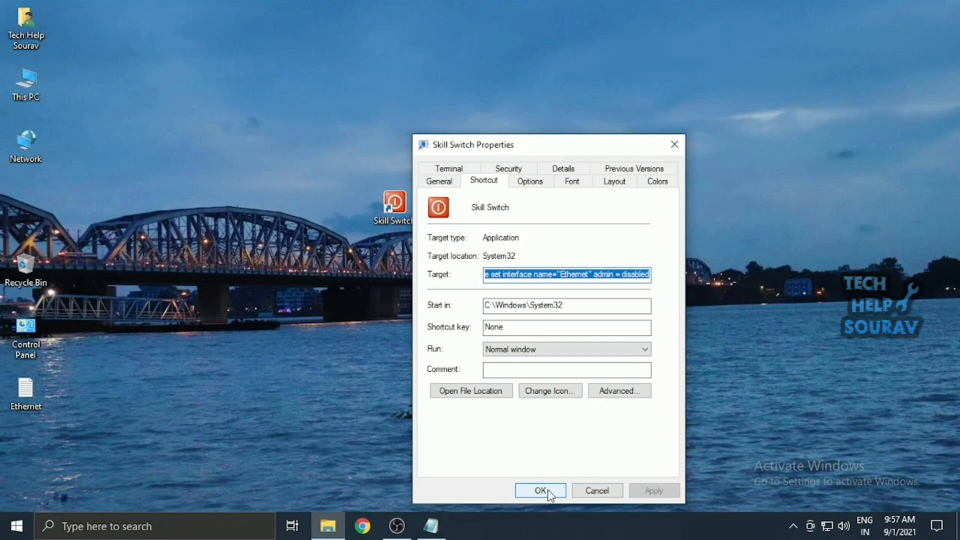
left_click(540, 490)
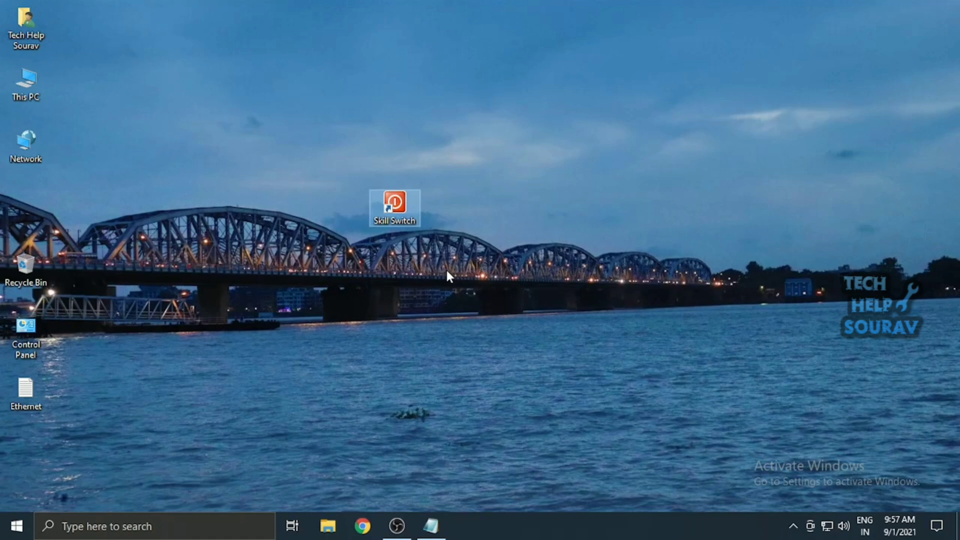
mouse_move(490, 304)
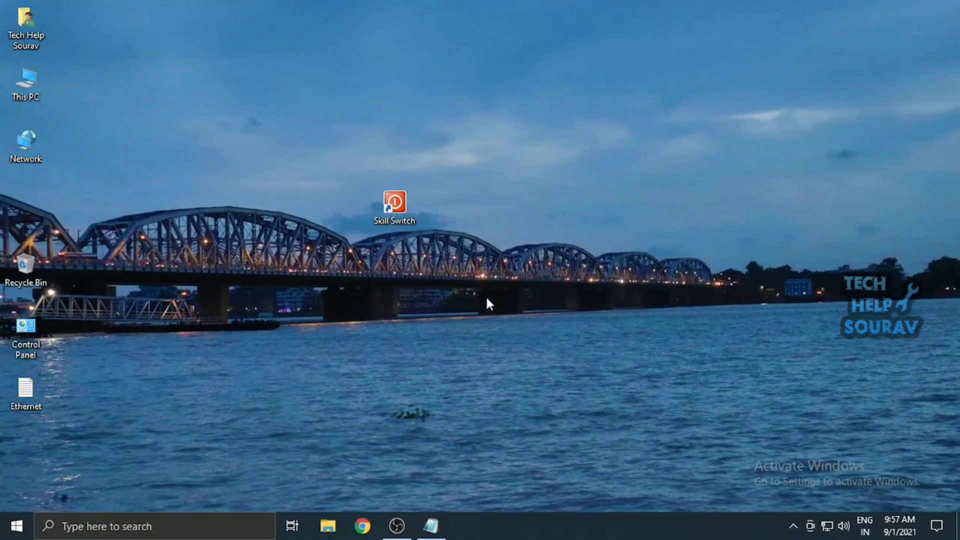
Create a second desktop shortcut 'Reconnect' from the netsh command with admin = enabled
right_click(491, 304)
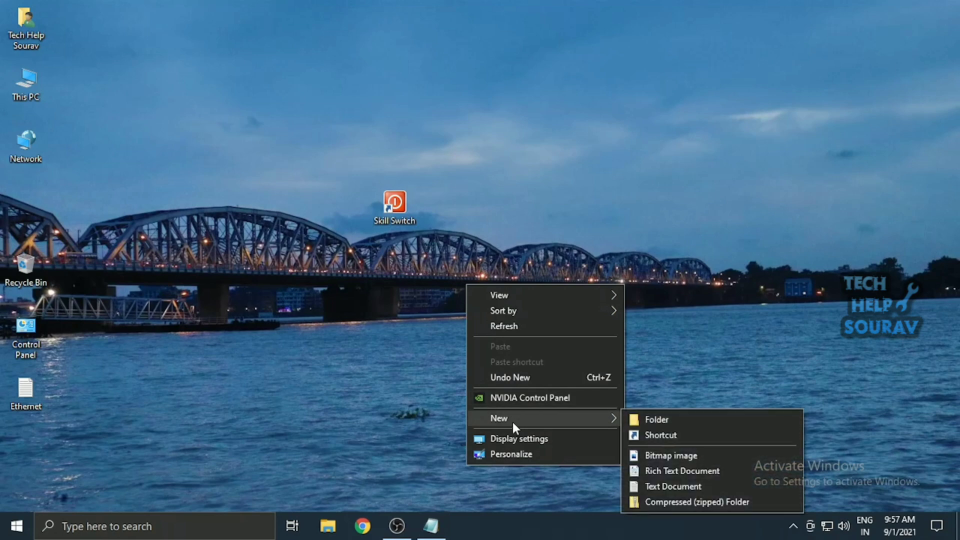
left_click(661, 435)
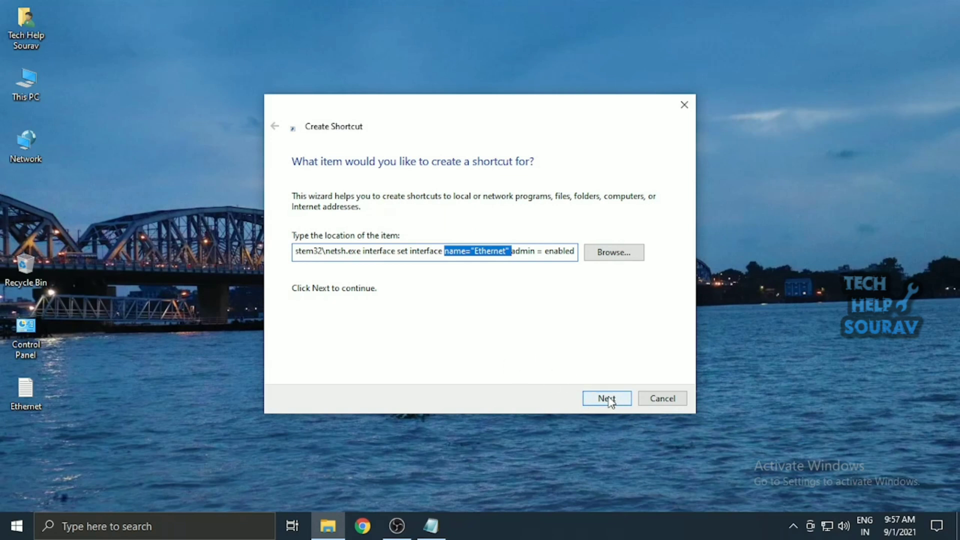
left_click(606, 398)
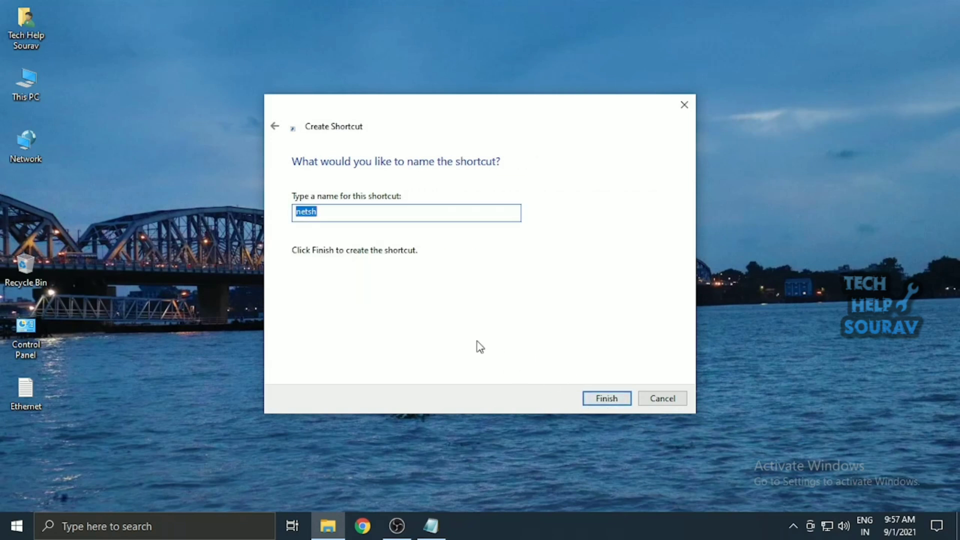
type("Reconnec")
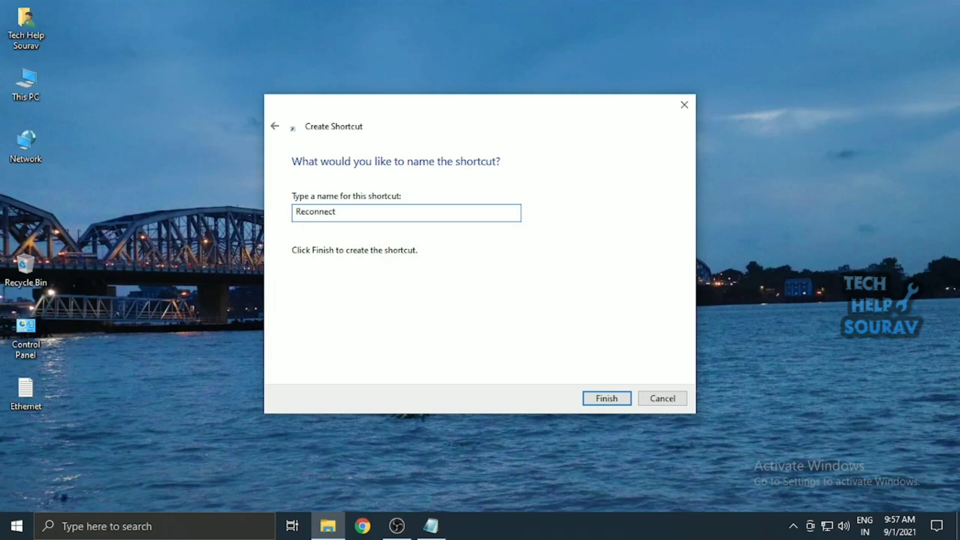
left_click(607, 399)
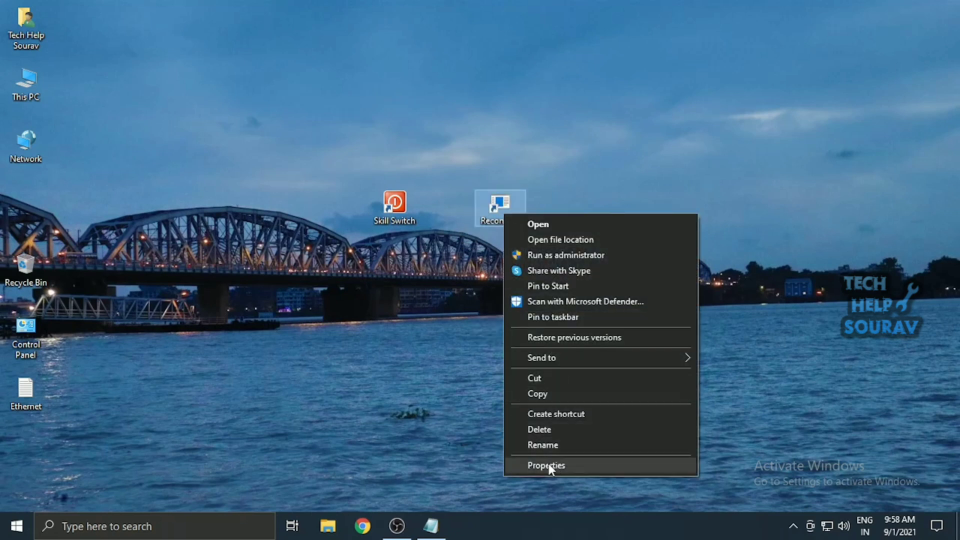
In Reconnect's properties, pick the green check-mark icon, confirm Run as administrator, and save
left_click(546, 465)
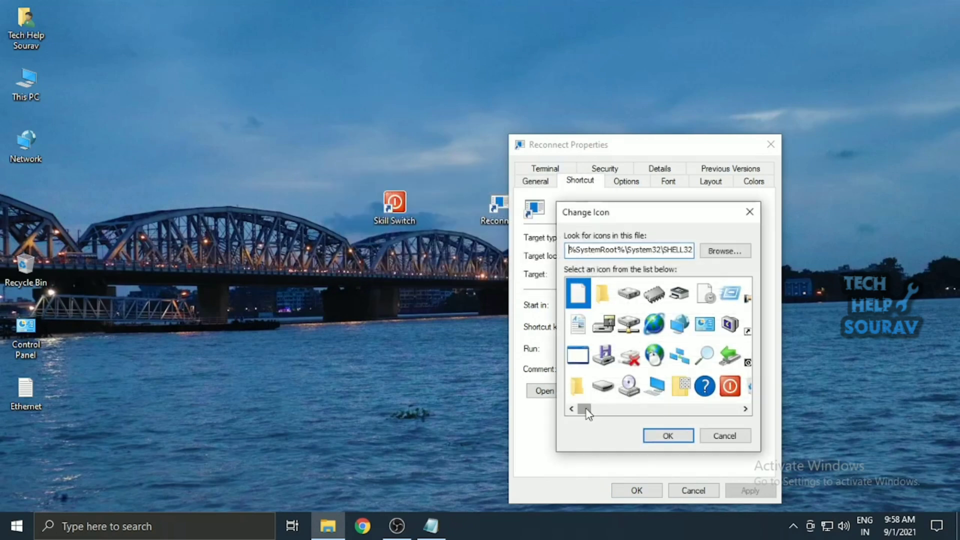
left_click_drag(587, 409, 692, 409)
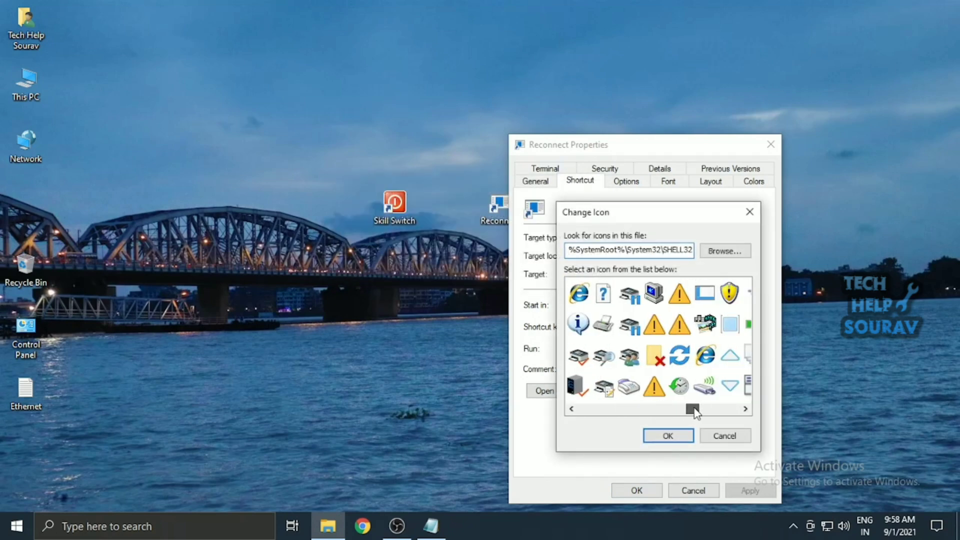
left_click_drag(695, 409, 721, 409)
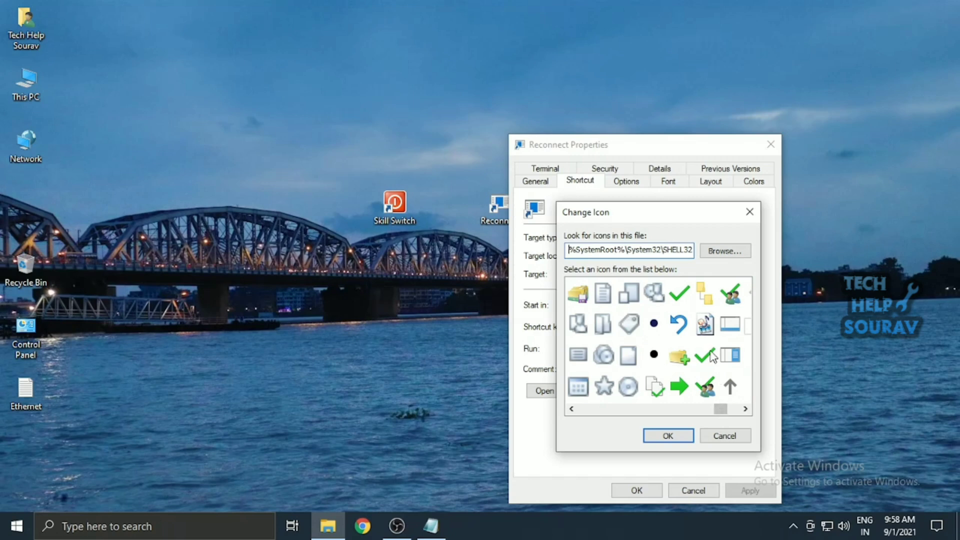
left_click(705, 355)
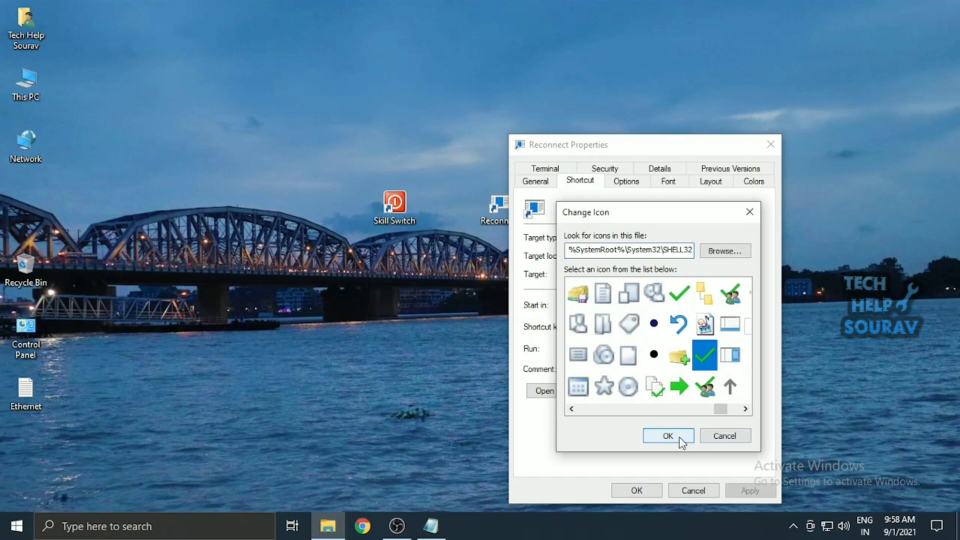
left_click(668, 435)
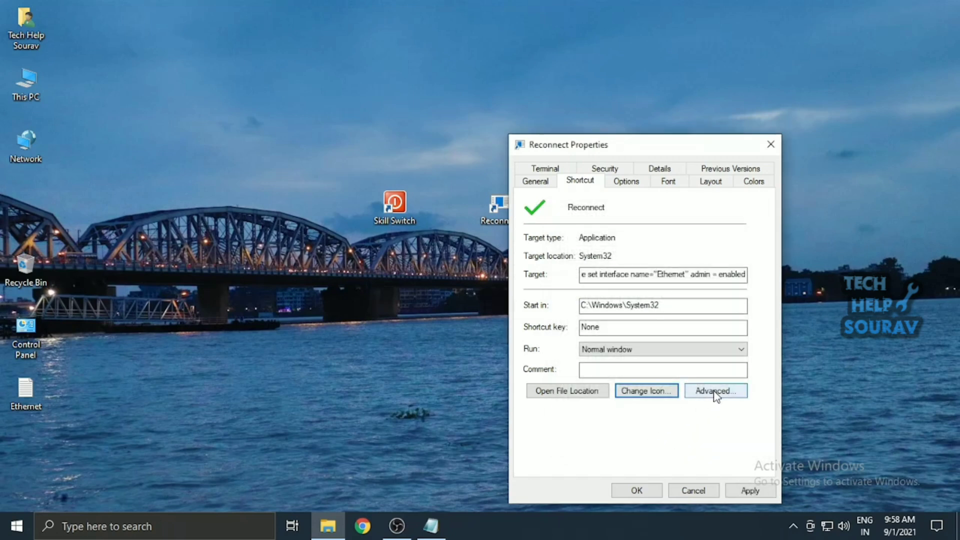
left_click(716, 390)
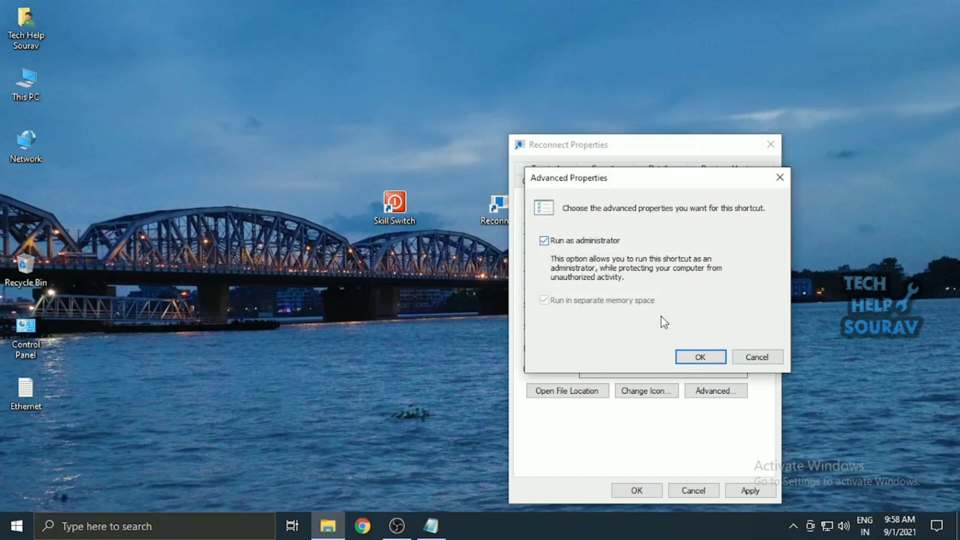
left_click(700, 357)
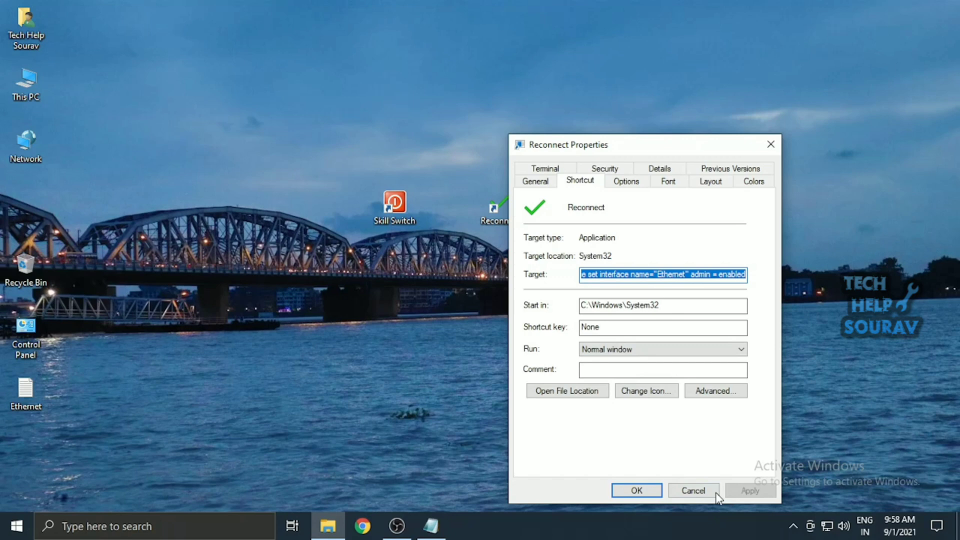
left_click(636, 490)
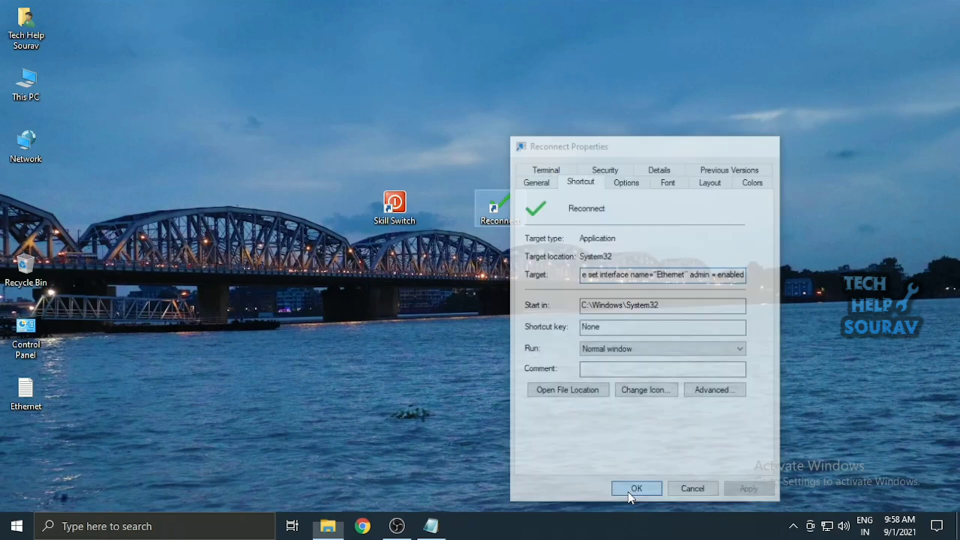
left_click(637, 488)
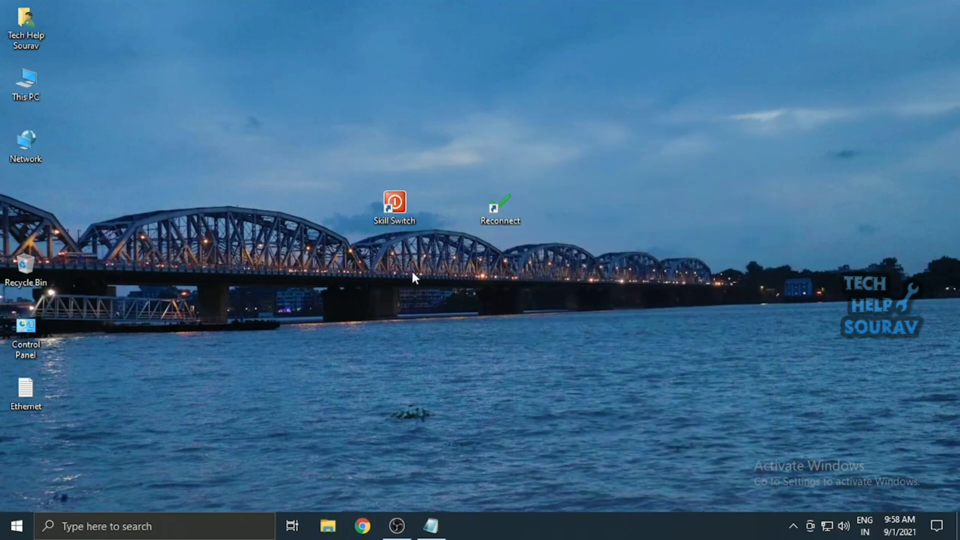
mouse_move(448, 317)
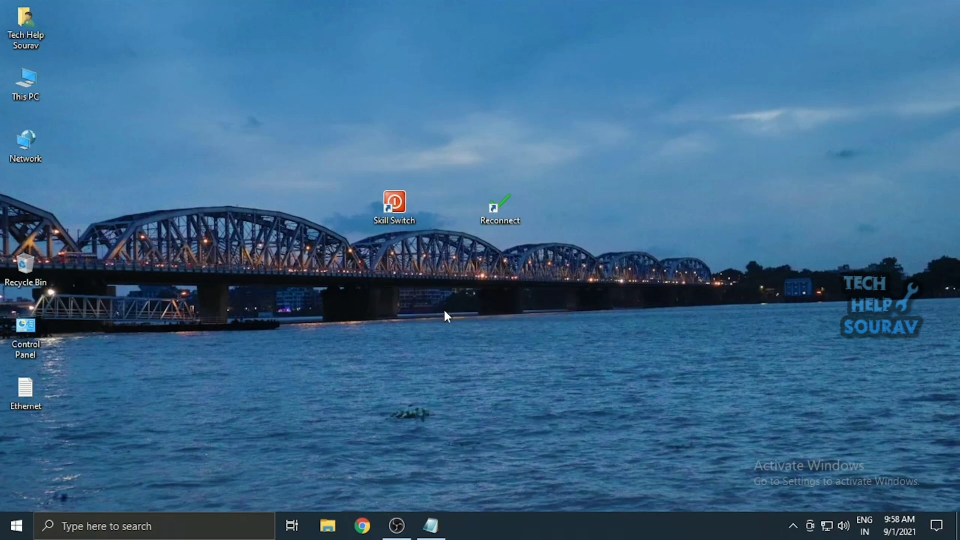
mouse_move(828, 525)
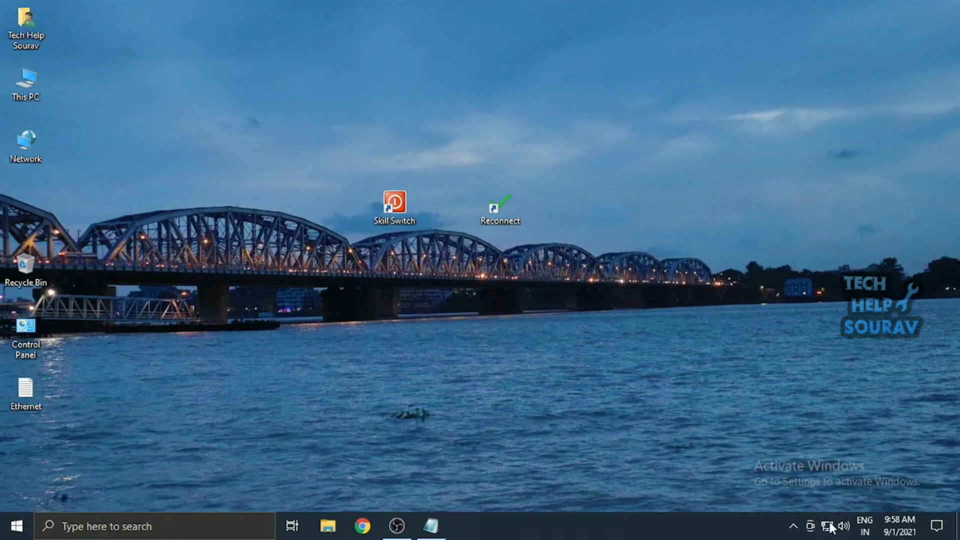
mouse_move(827, 525)
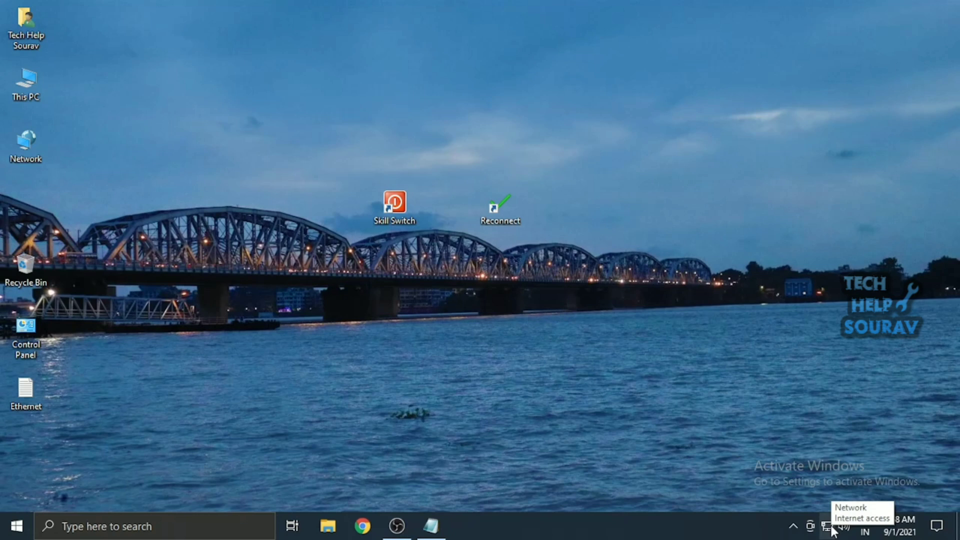
mouse_move(826, 527)
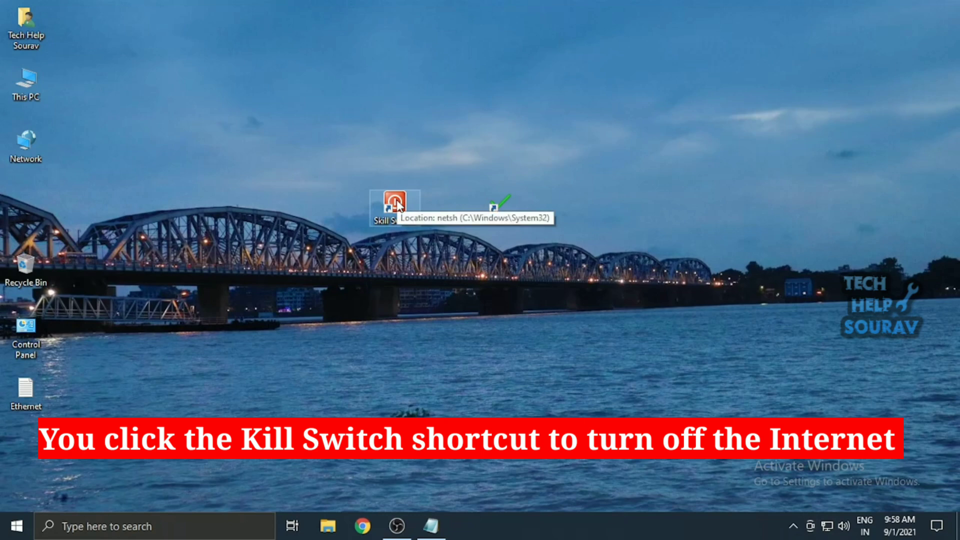
Run Skill Switch with UAC approval to cut the Ethernet connection, then bring up Start
double_click(394, 199)
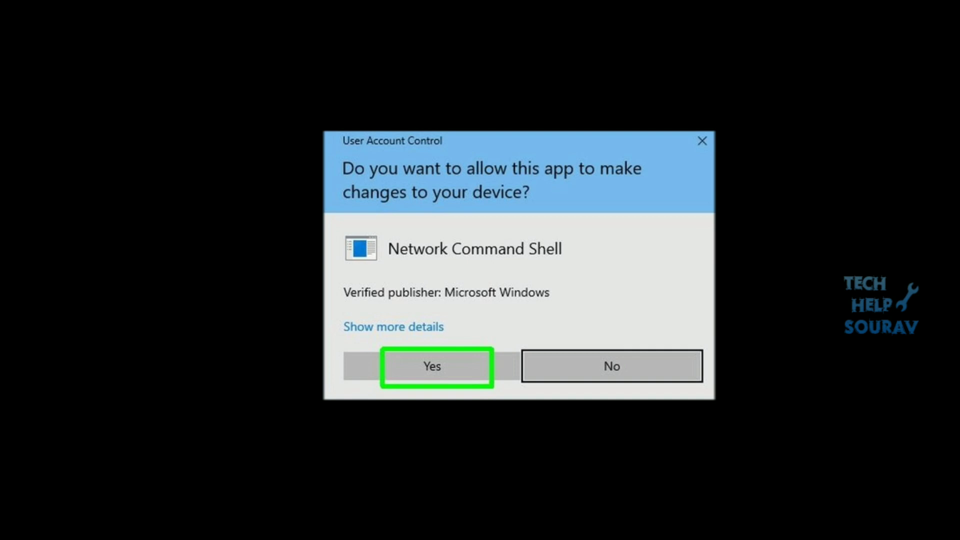
left_click(433, 367)
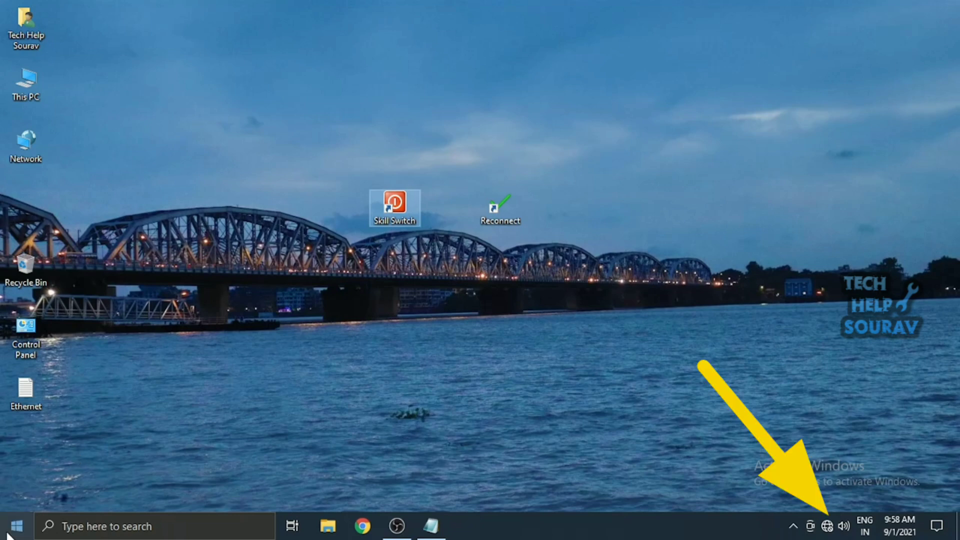
left_click(19, 523)
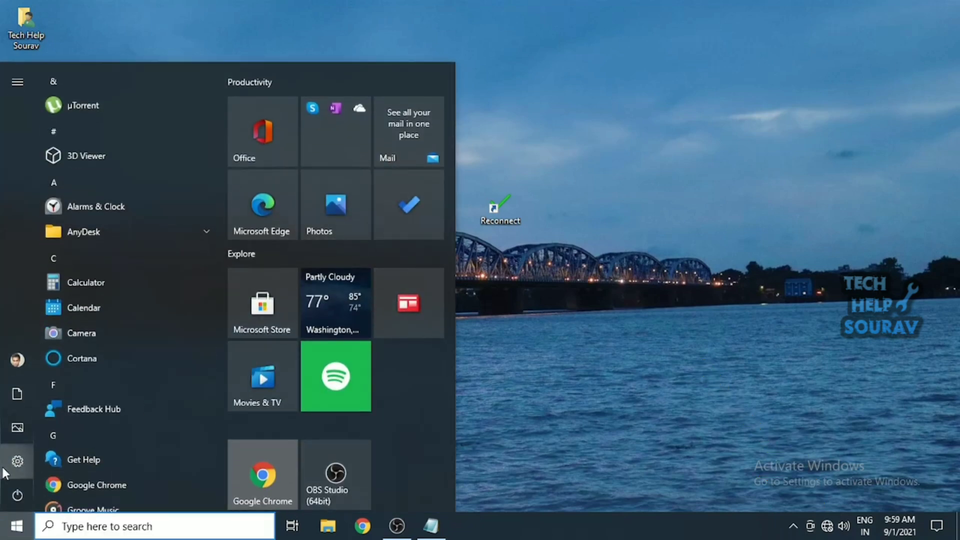
Run the Reconnect shortcut from the desktop after opening Windows Settings
left_click(17, 460)
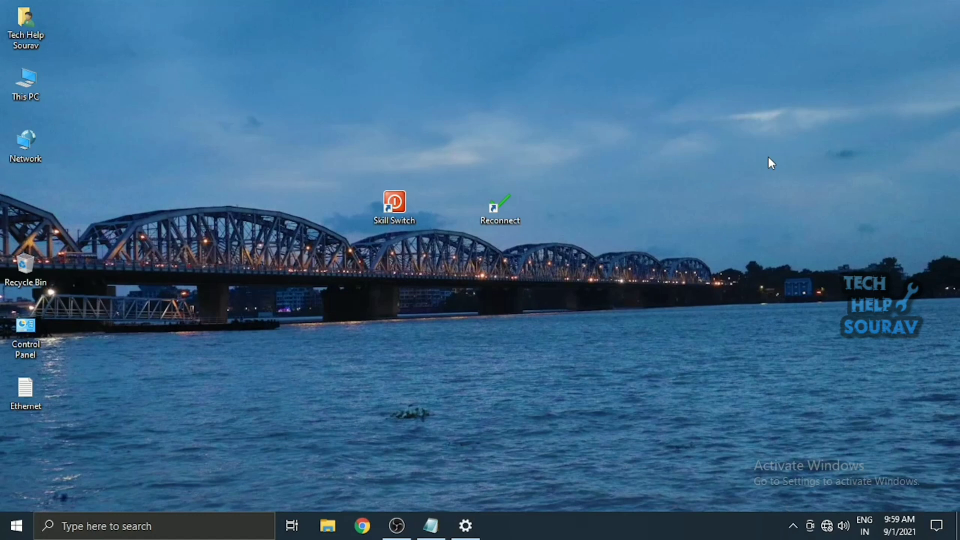
mouse_move(565, 288)
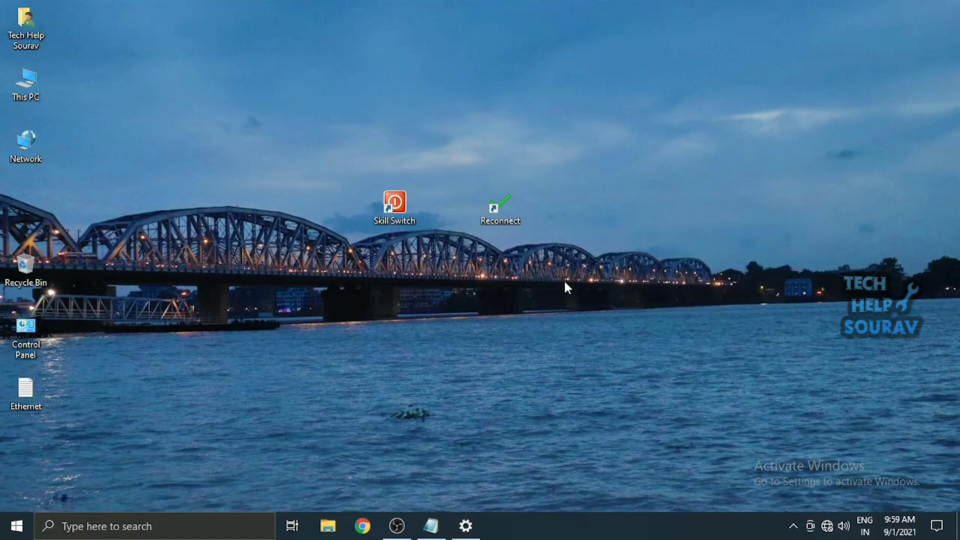
mouse_move(496, 211)
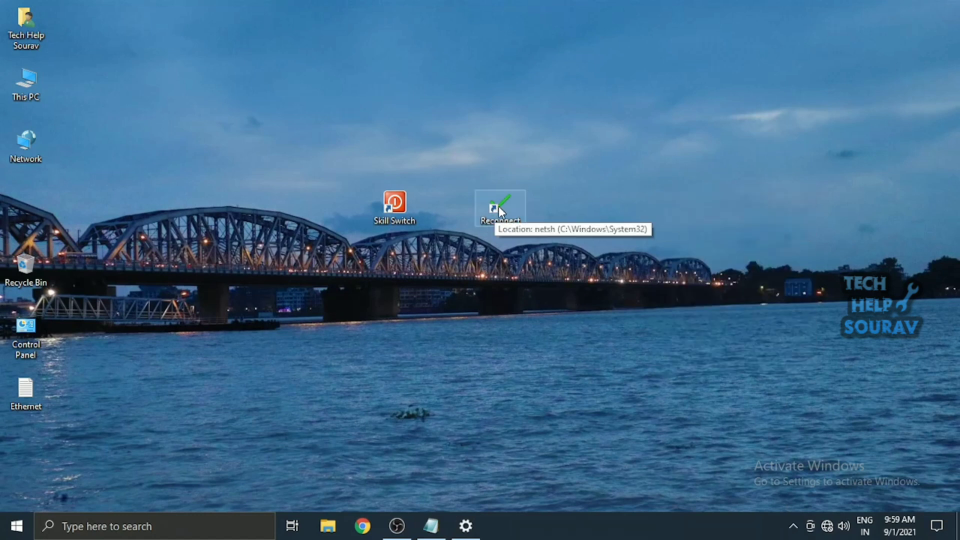
mouse_move(374, 214)
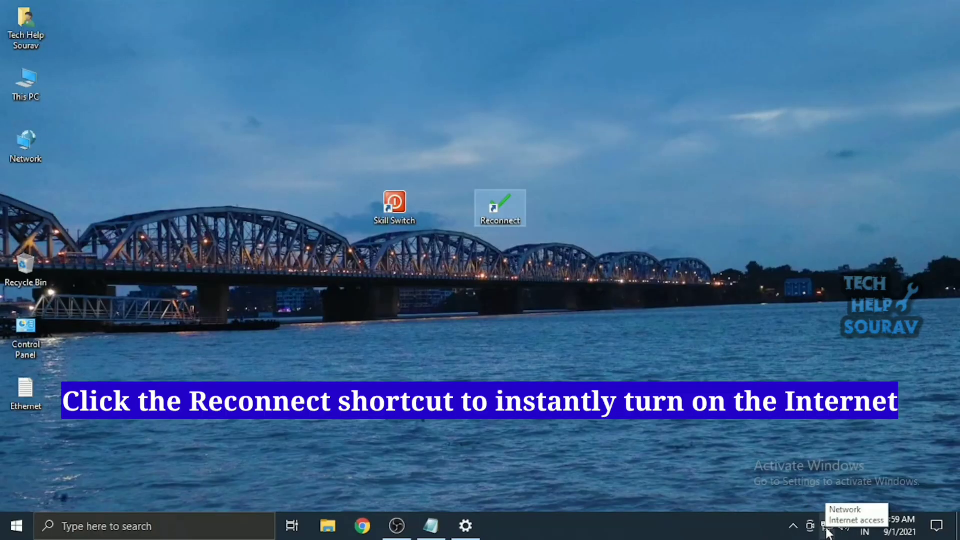
mouse_move(505, 433)
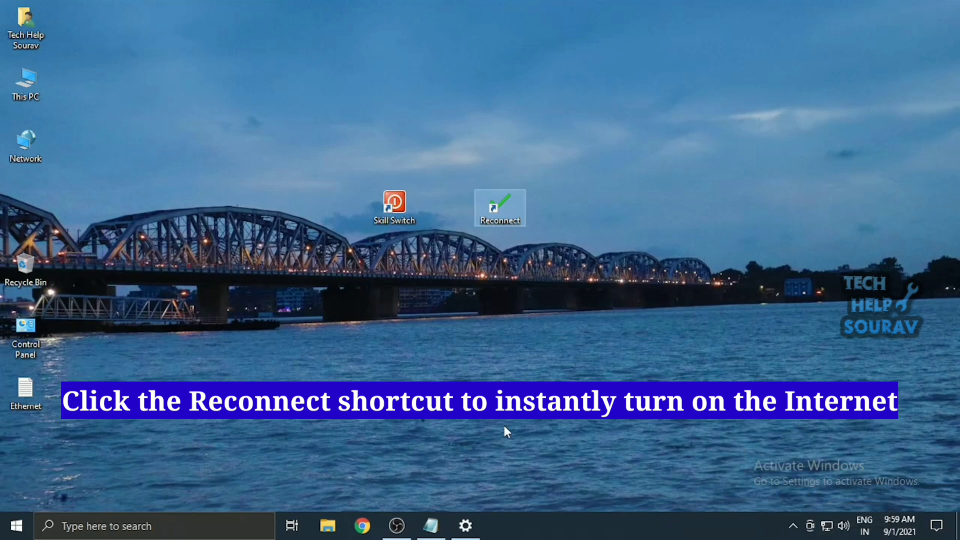
double_click(501, 205)
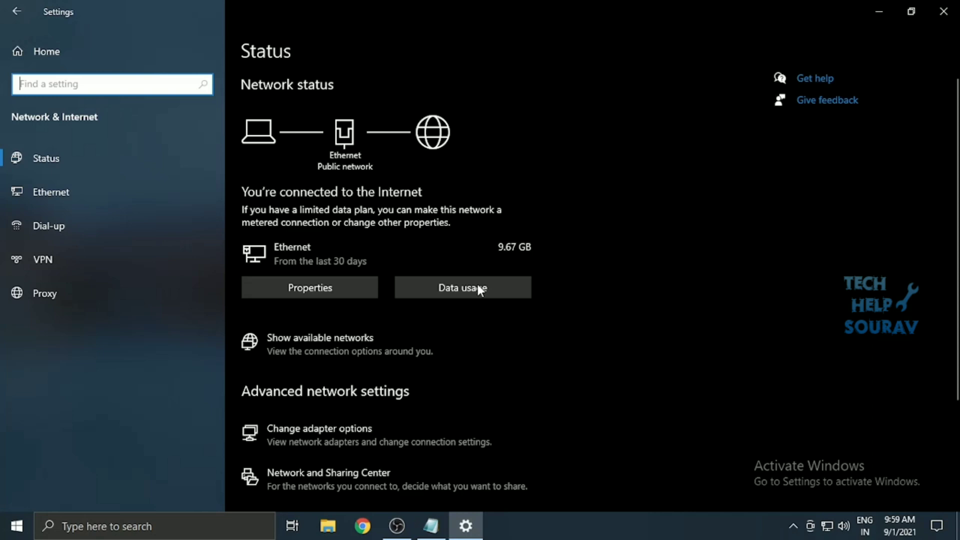
Disable then re-enable the Ethernet adapter in Network Connections and close Settings
scroll("down", 3)
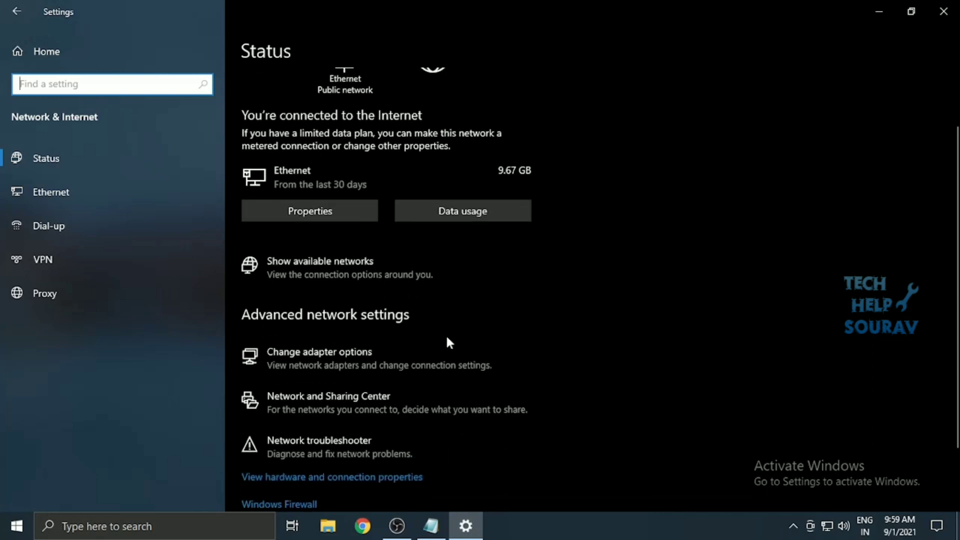
mouse_move(333, 371)
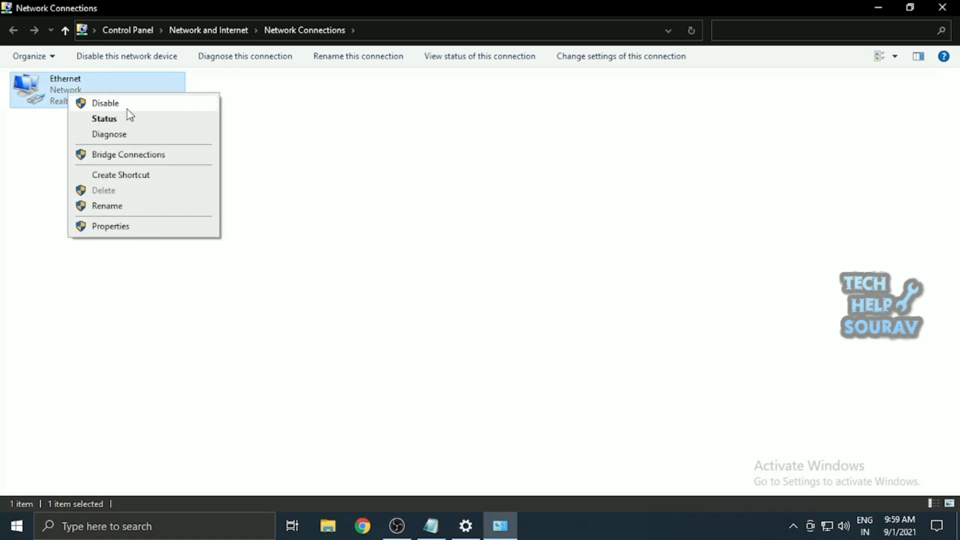
left_click(105, 103)
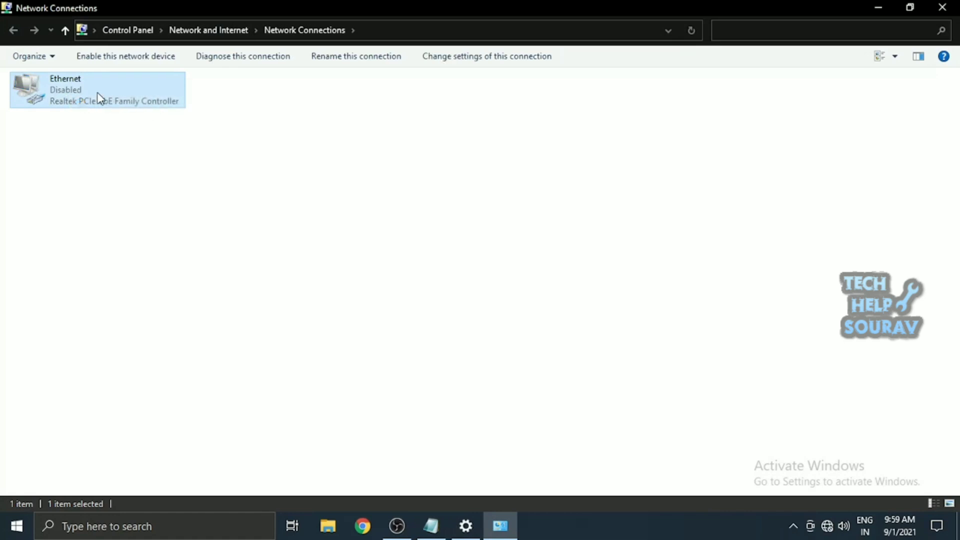
left_click(127, 55)
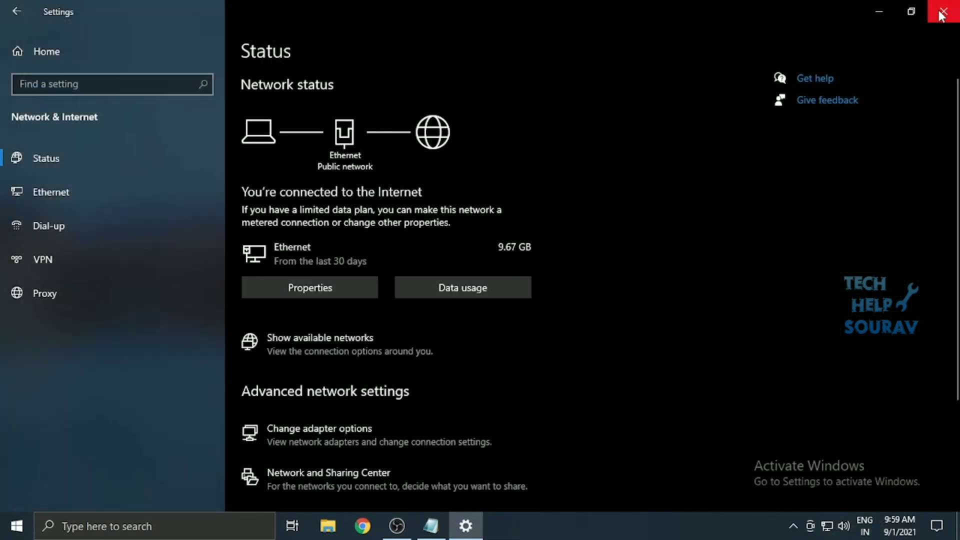
left_click(943, 12)
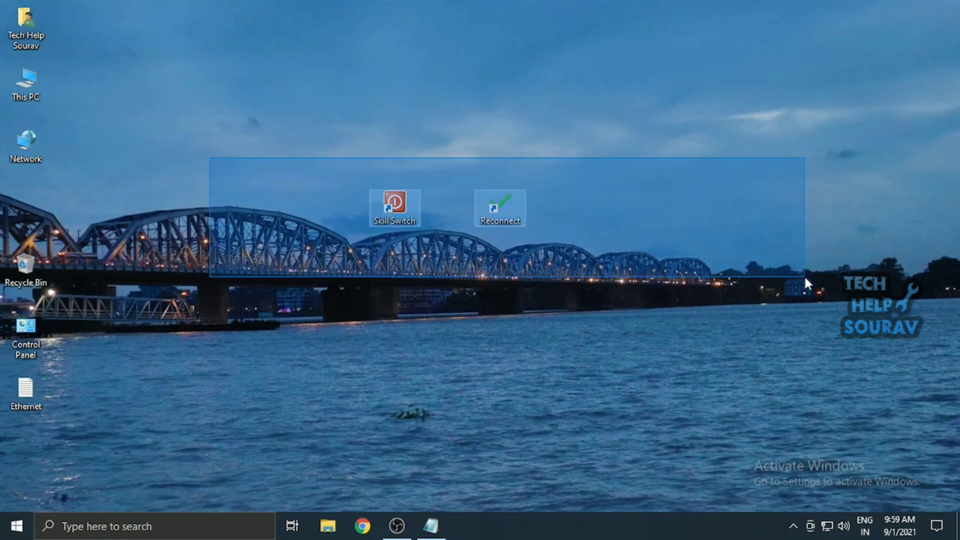
Select the Skill Switch and Reconnect shortcuts together and shift them right
left_click(652, 301)
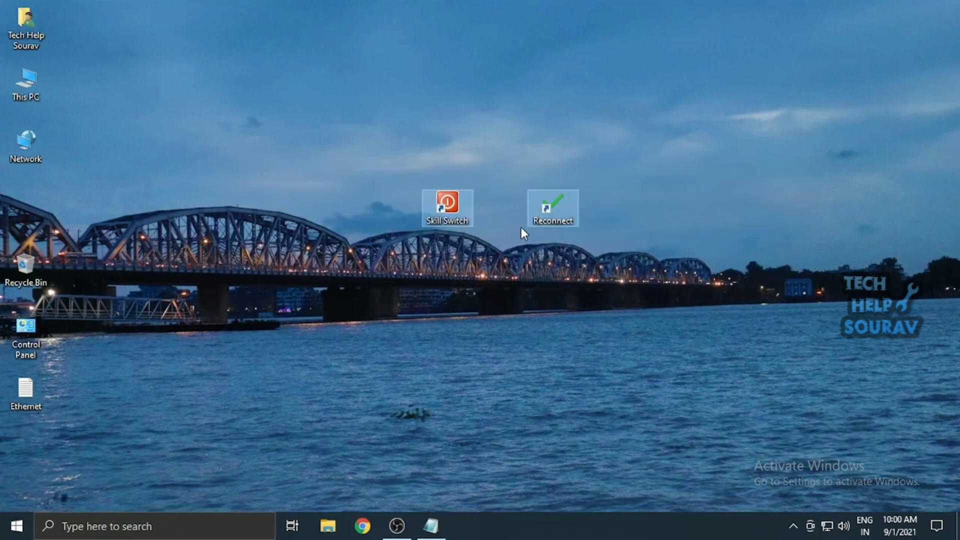
mouse_move(563, 357)
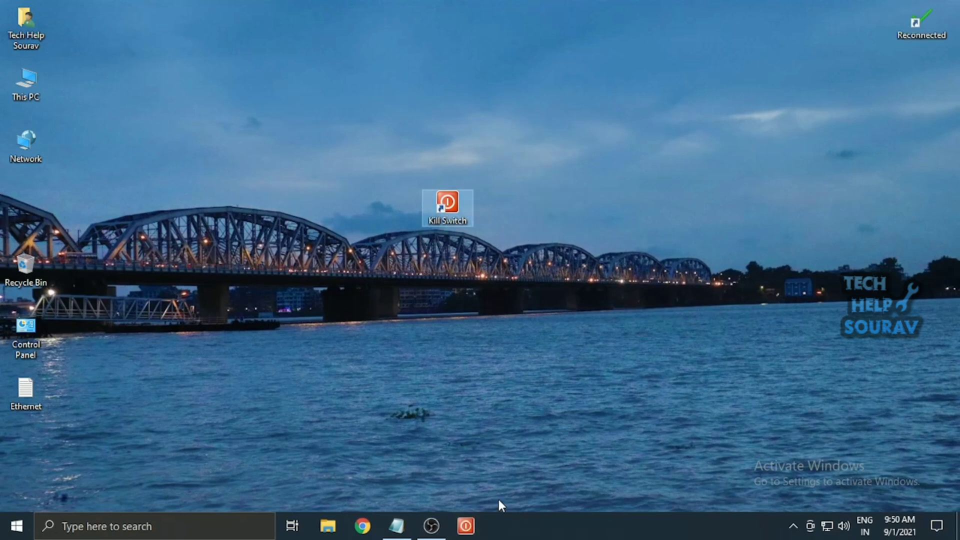
mouse_move(566, 214)
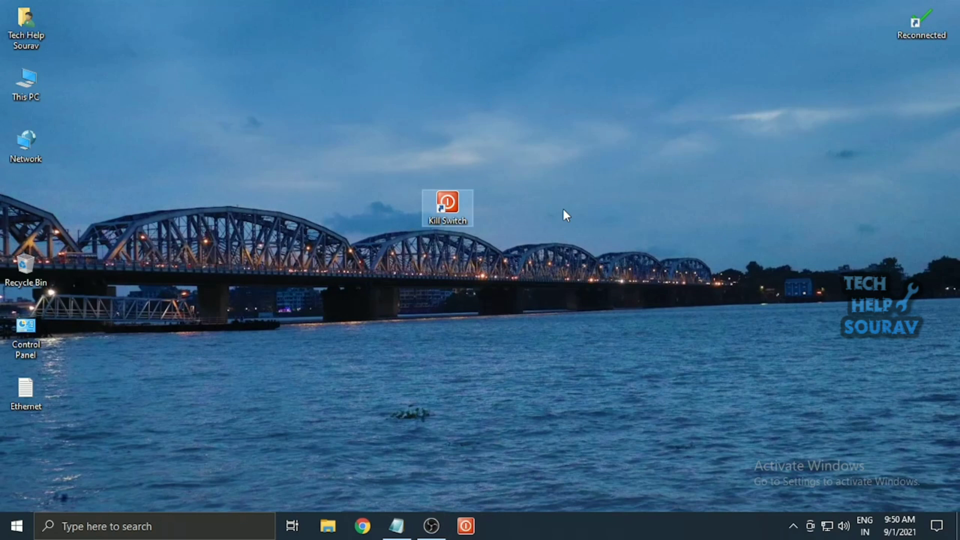